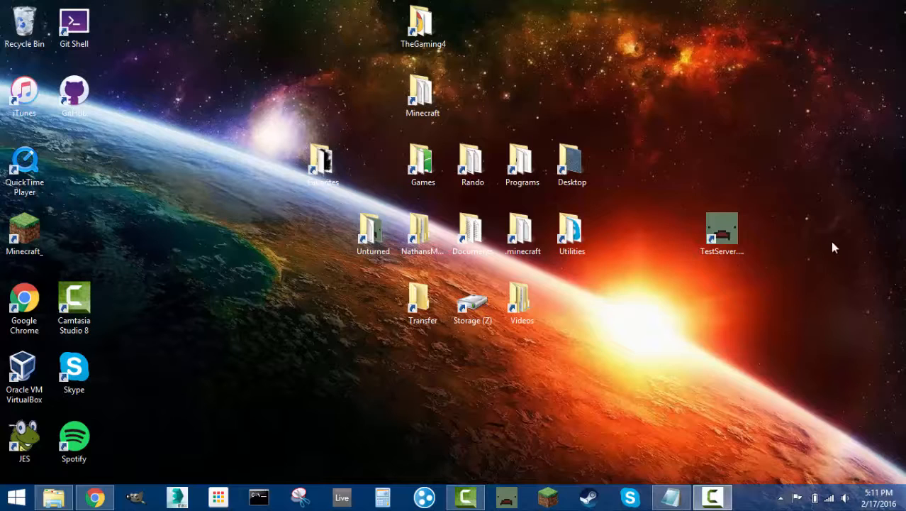
mouse_move(201, 390)
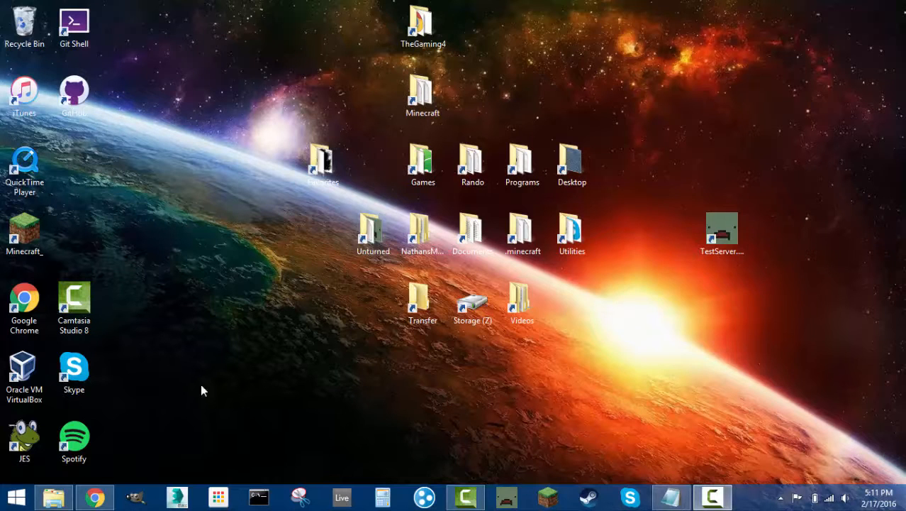
mouse_move(128, 442)
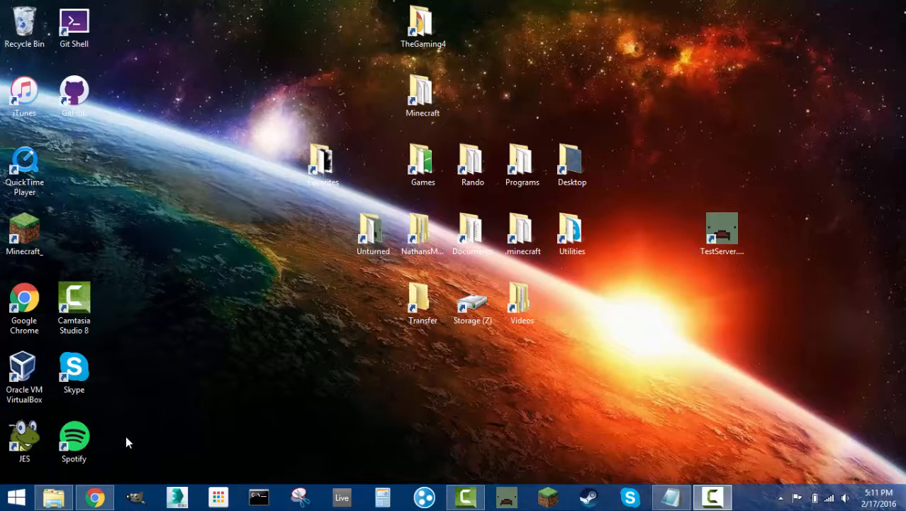
mouse_move(111, 462)
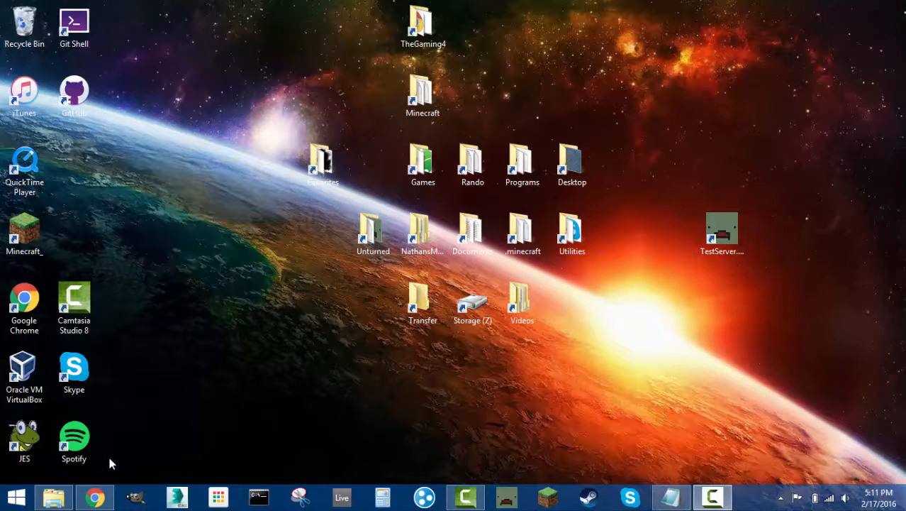
mouse_move(137, 377)
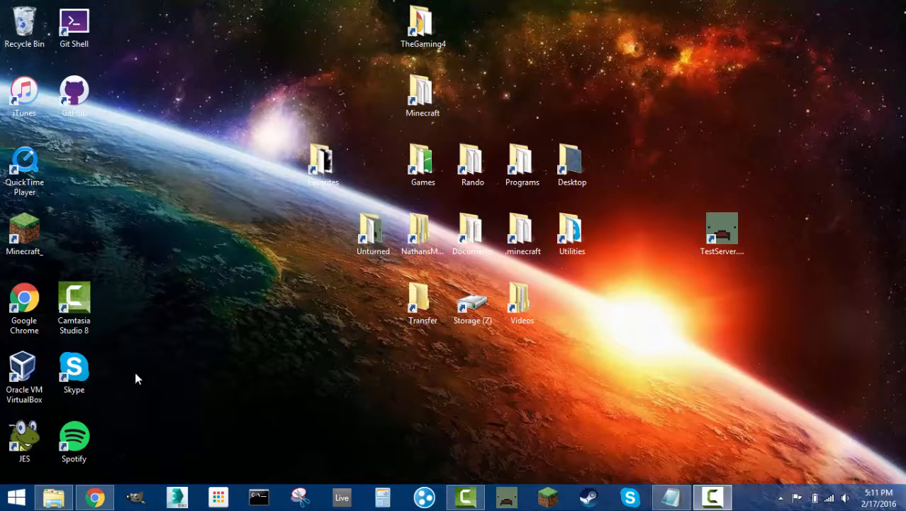
mouse_move(163, 352)
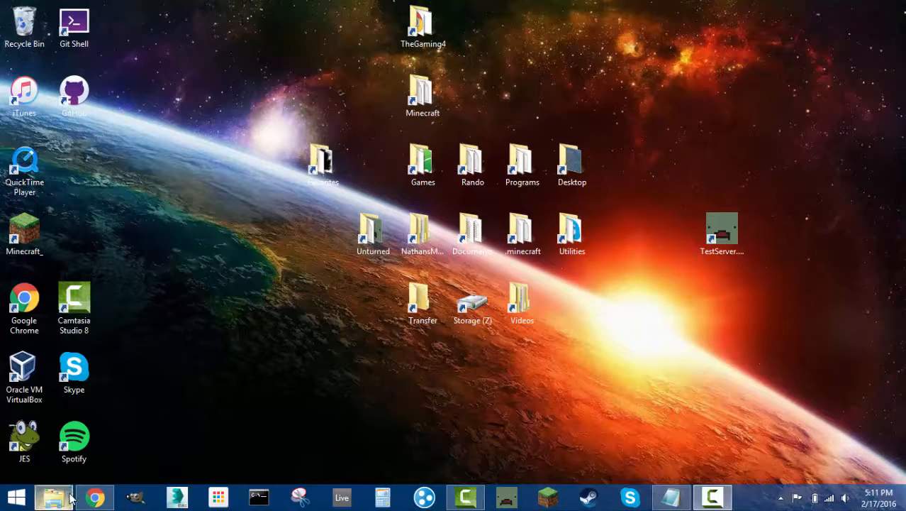
Step: Launch the TestServer shortcut from the desktop and dismiss its console, keeping the Unturned folder visible
click(54, 496)
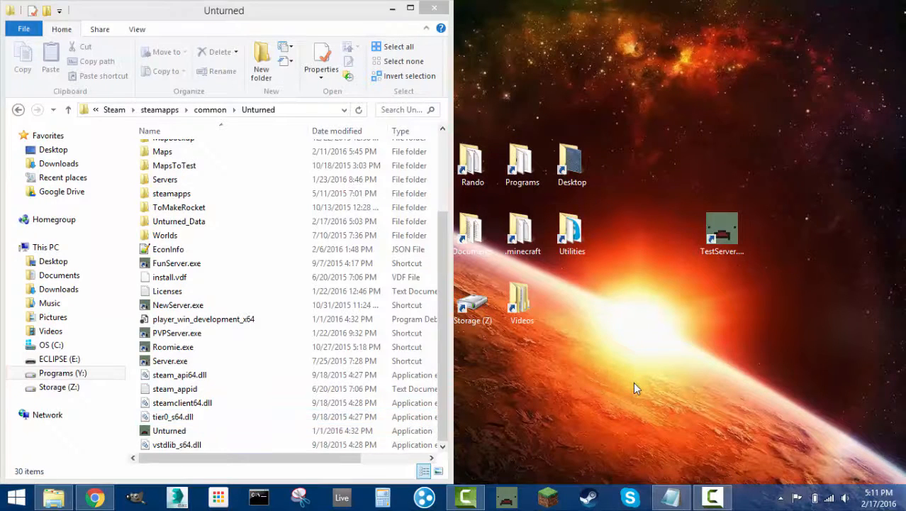
click(722, 234)
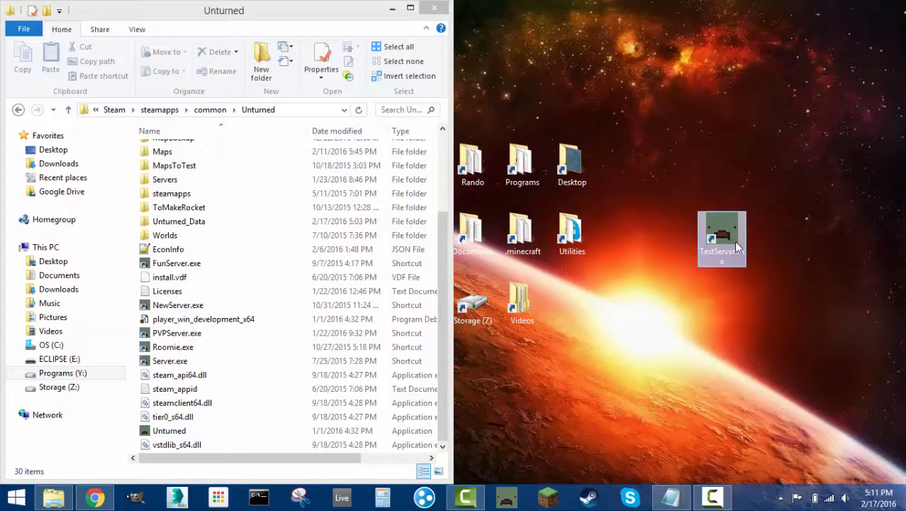
double_click(722, 234)
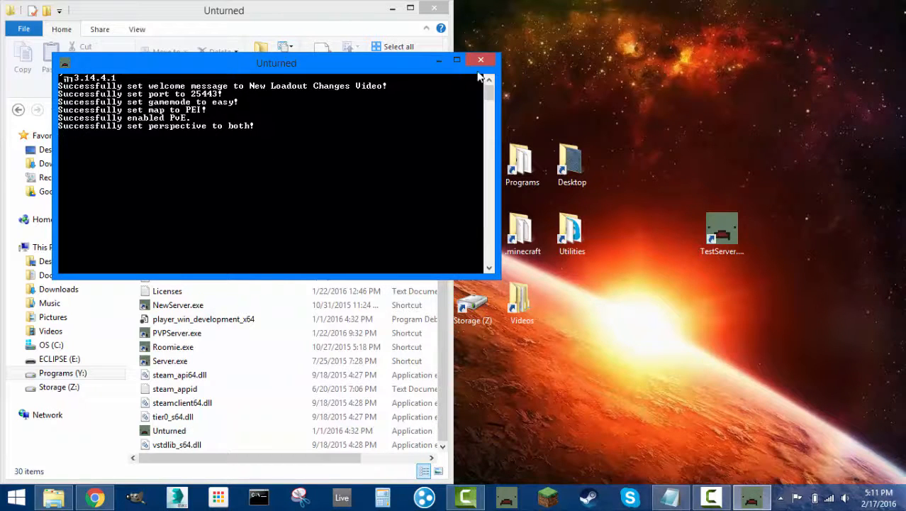
click(481, 60)
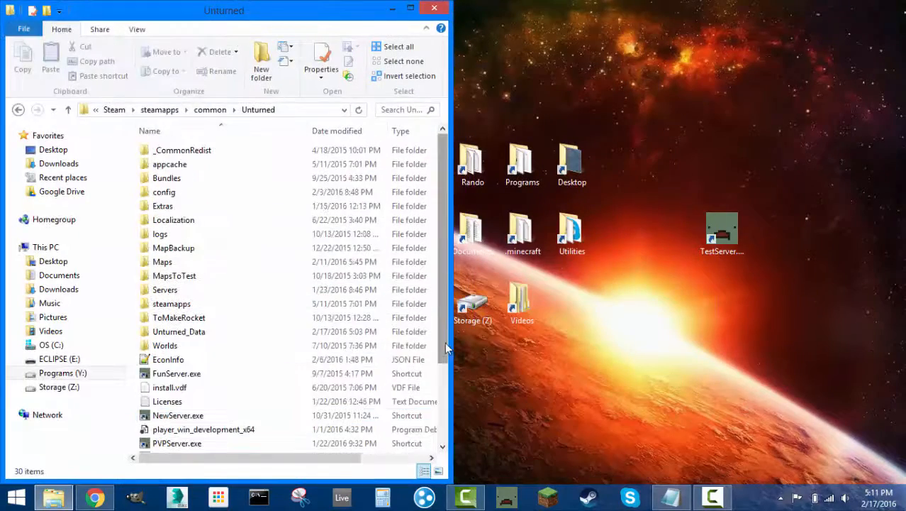
Step: Navigate into Servers > TestServer > Server to see the Adminlist, Blacklist, Commands and Whitelist files
scroll(down, 3)
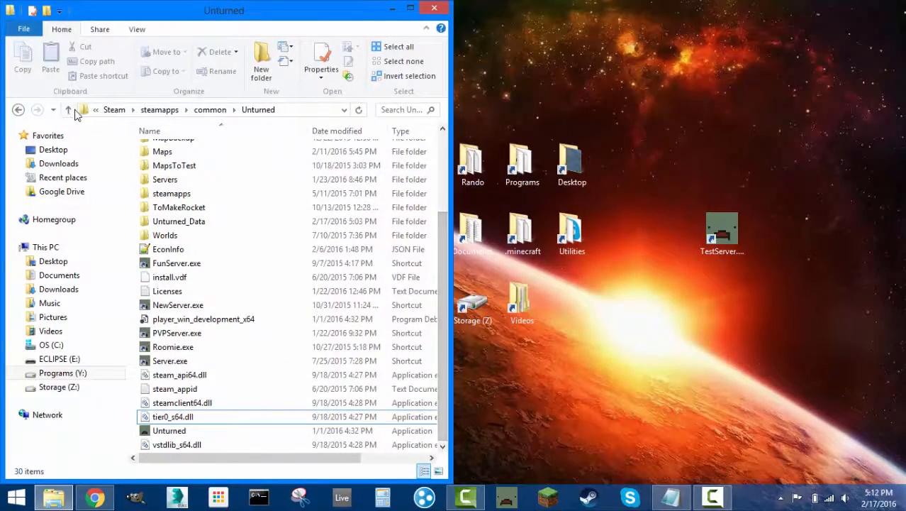
scroll(up, 3)
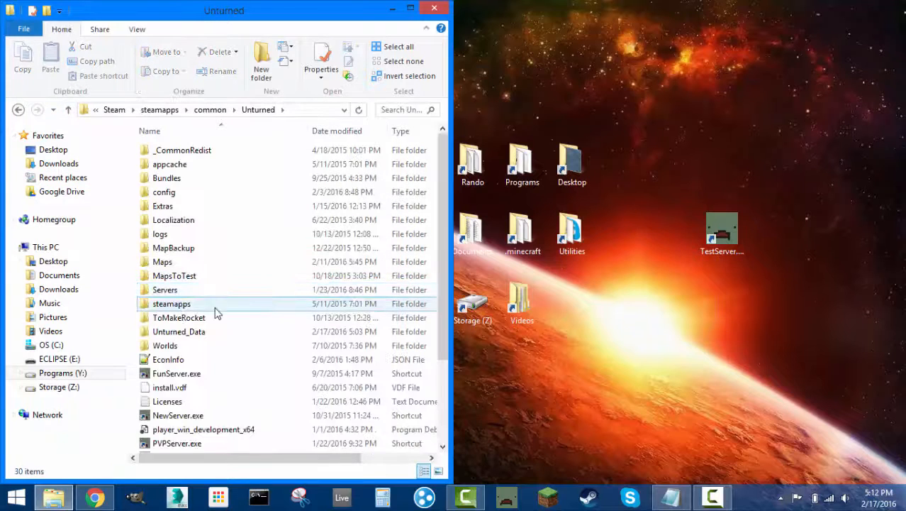
scroll(down, 3)
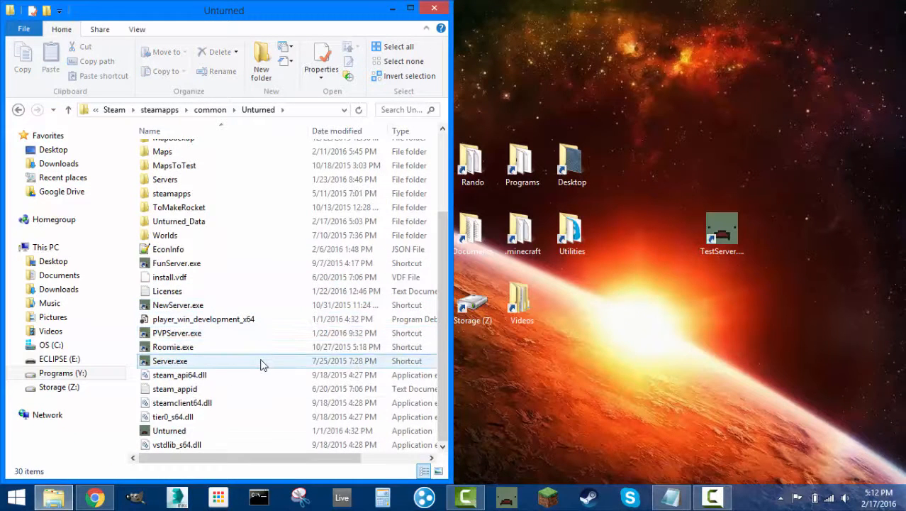
mouse_move(244, 369)
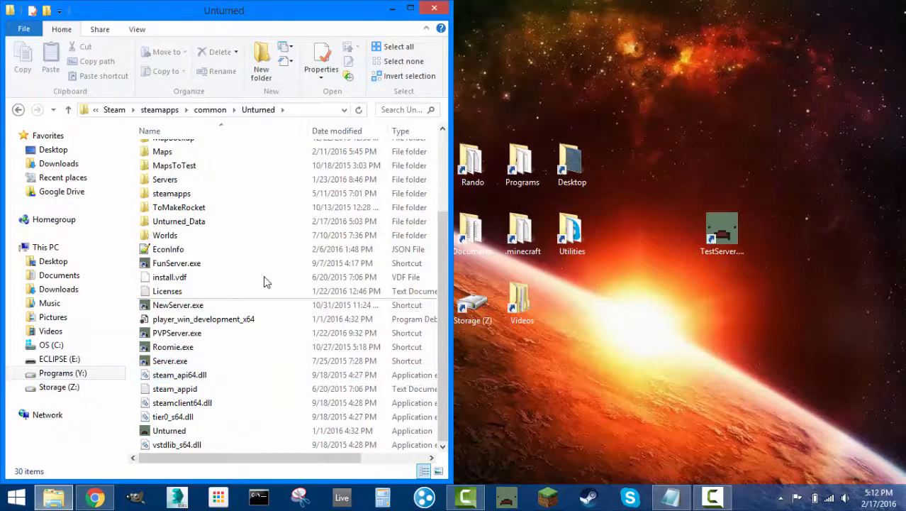
click(169, 250)
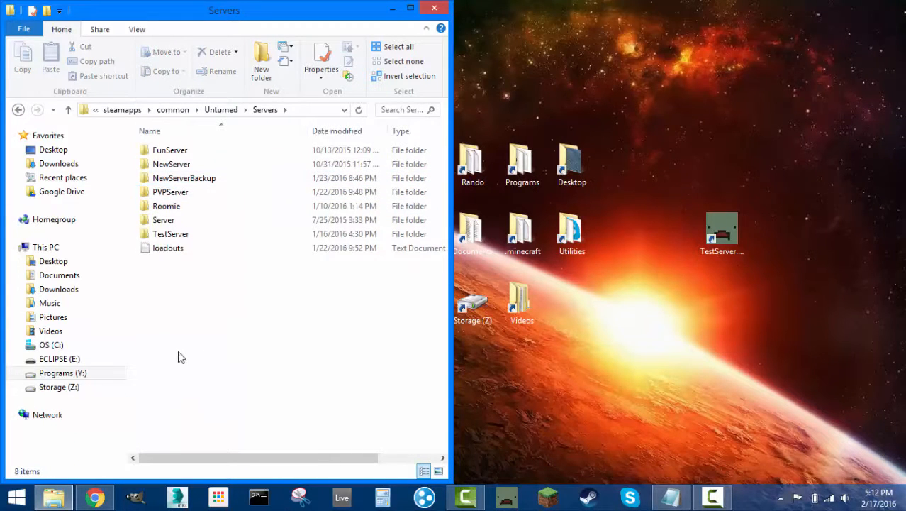
click(171, 191)
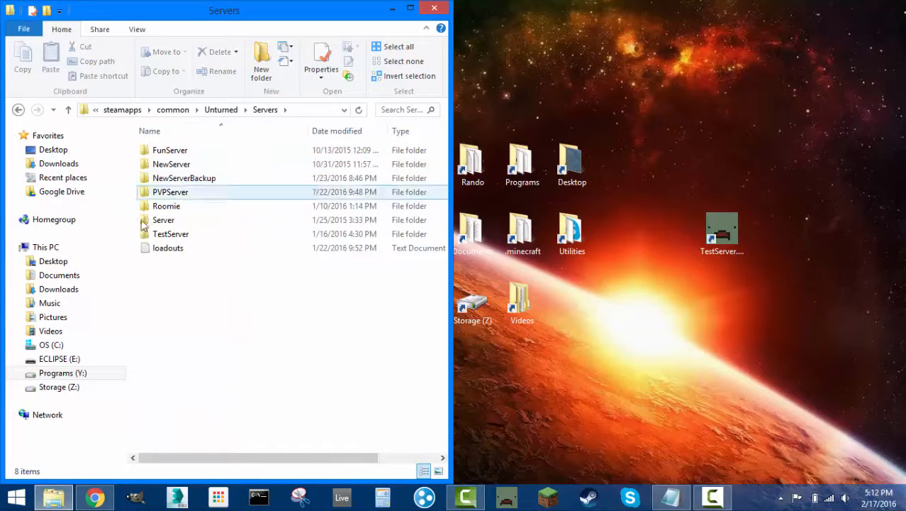
click(164, 218)
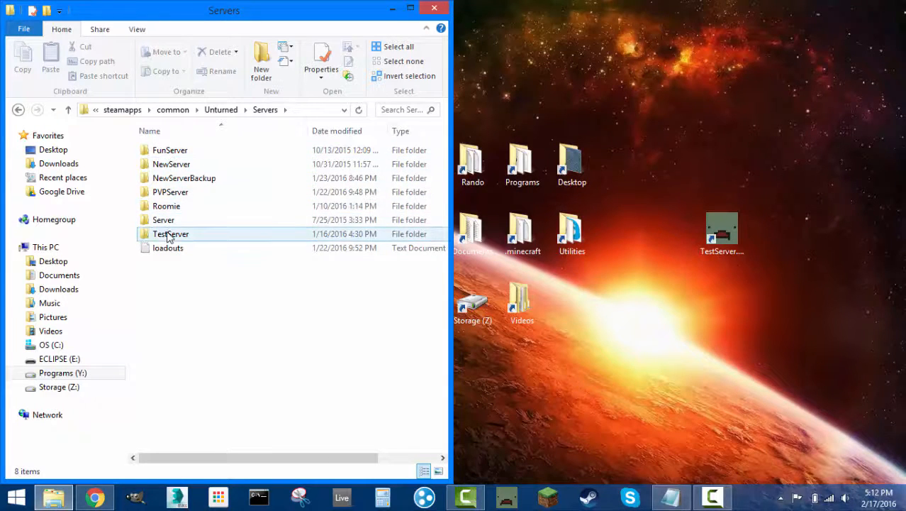
click(139, 269)
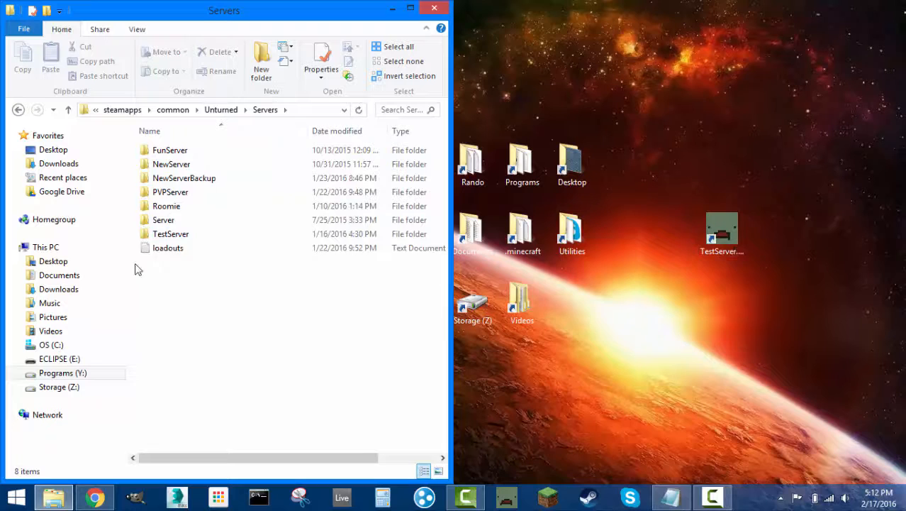
click(170, 232)
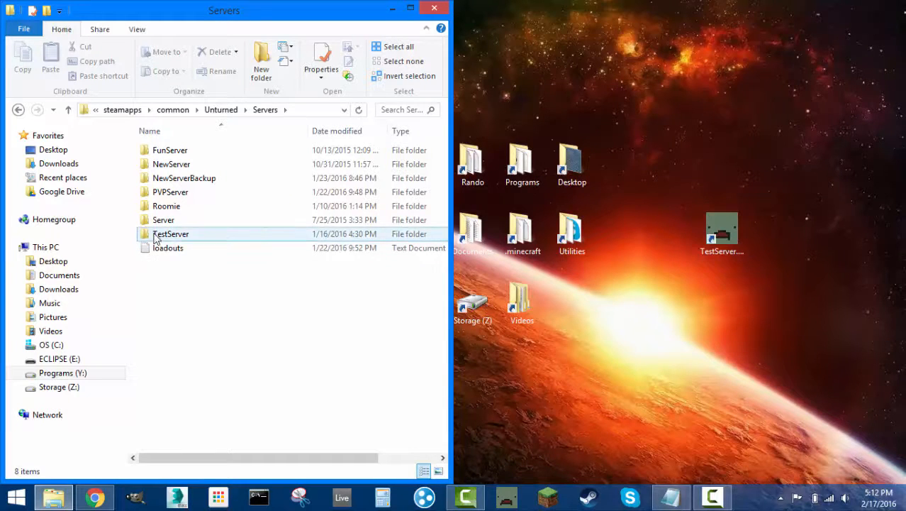
double_click(171, 233)
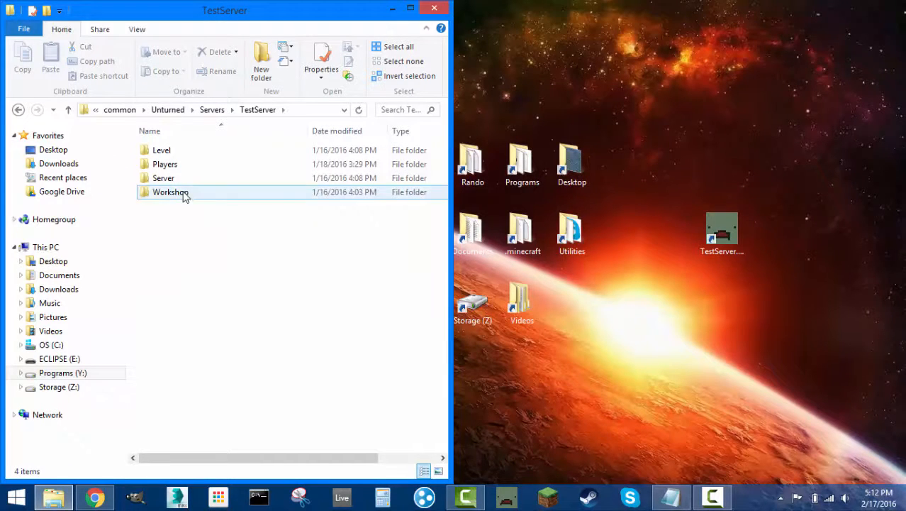
double_click(170, 192)
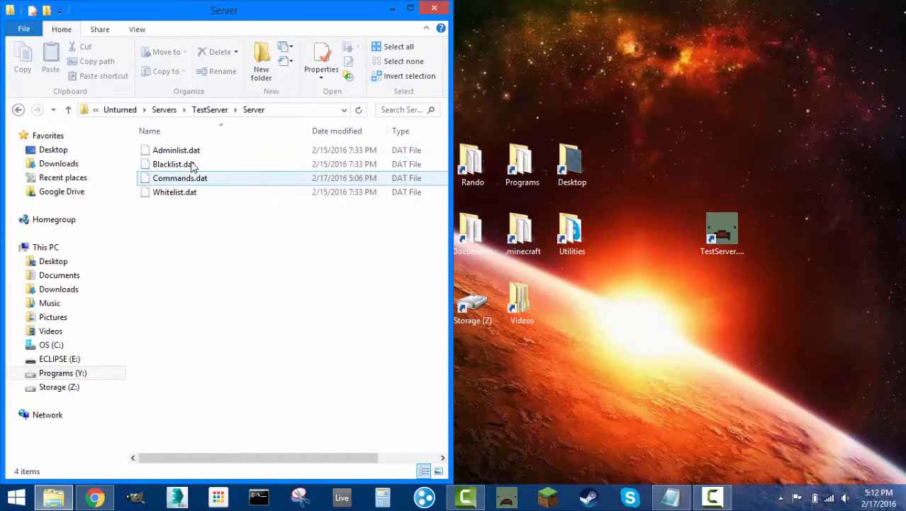
Step: Bring up the context menu for Commands.dat
click(212, 224)
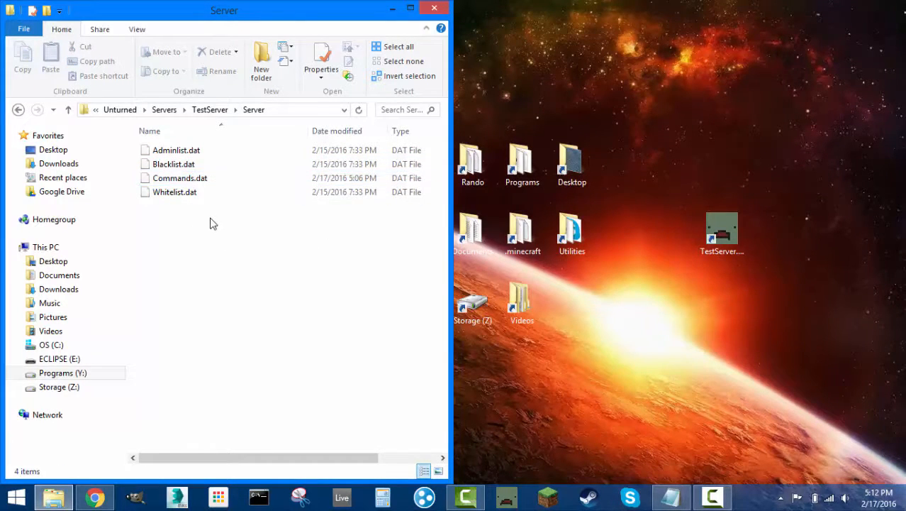
click(179, 179)
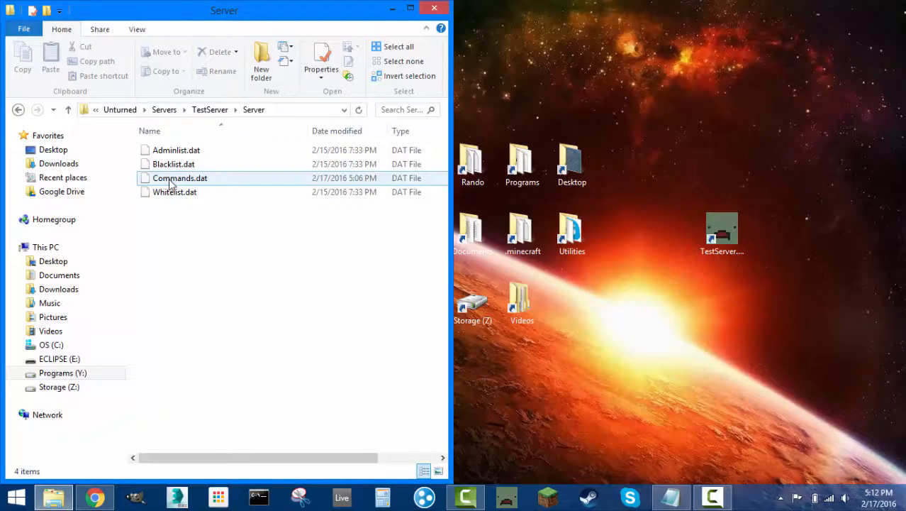
right_click(178, 179)
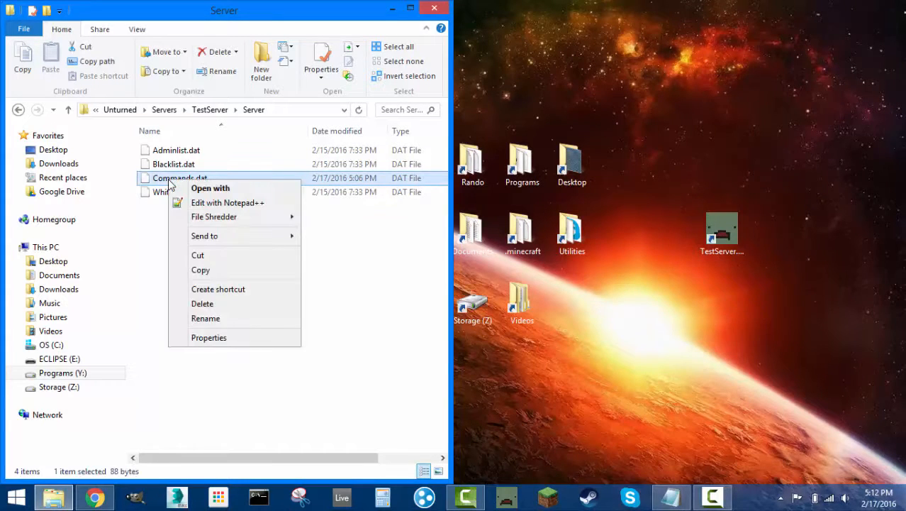
Step: Edit Commands.dat in Notepad++, adding a seventh line reading 'loadout' and saving
click(227, 202)
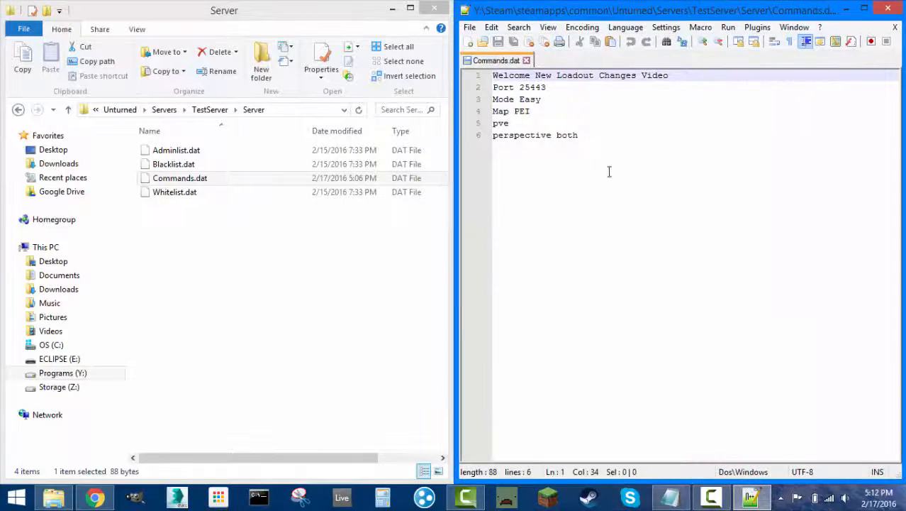
key(enter)
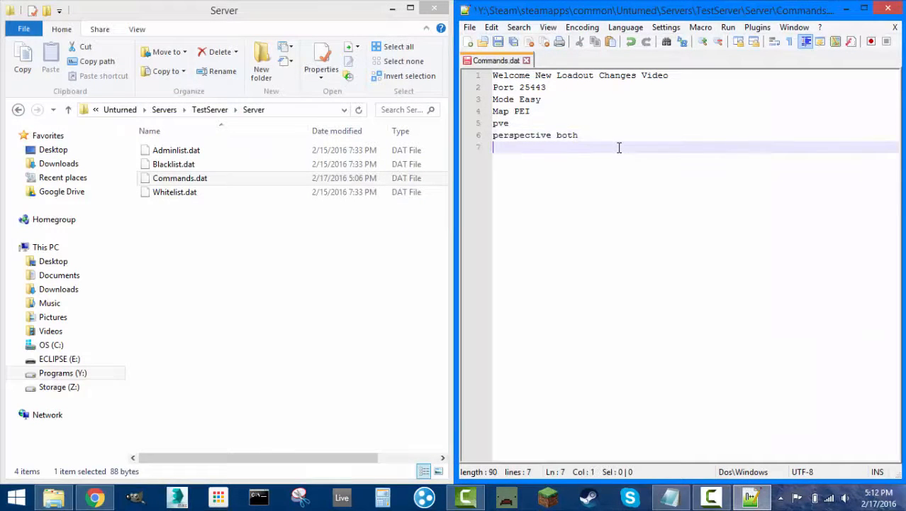
key(ctrl+s)
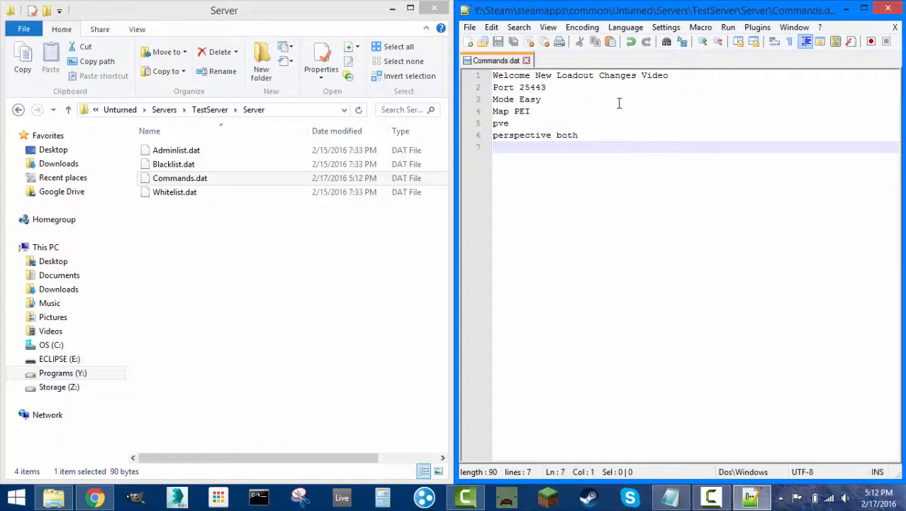
click(493, 146)
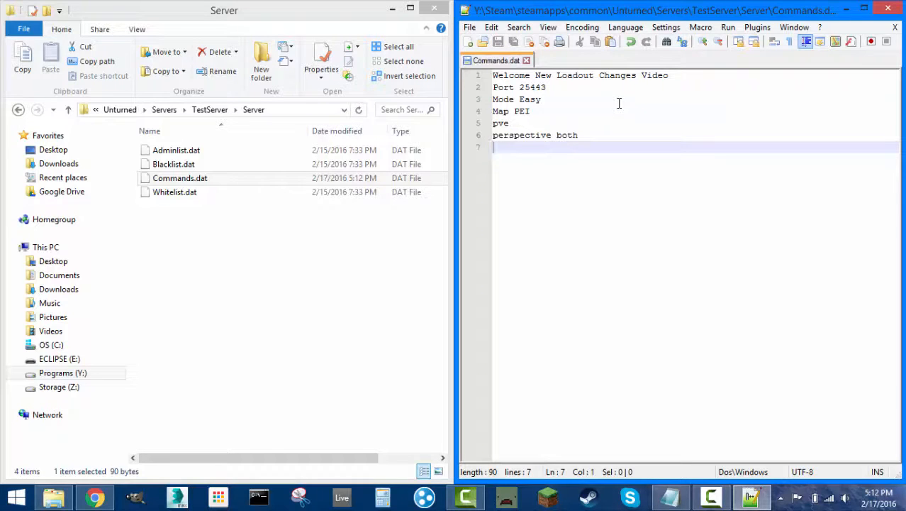
text(lo)
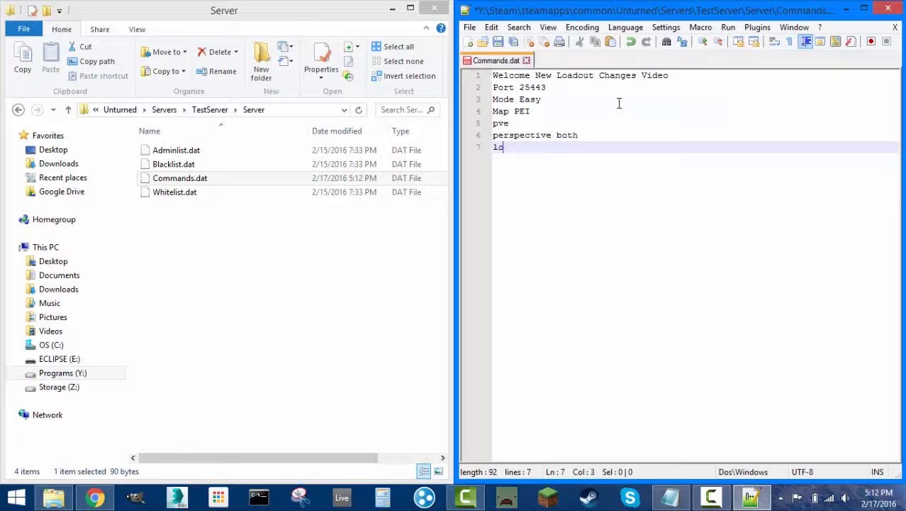
text(adout)
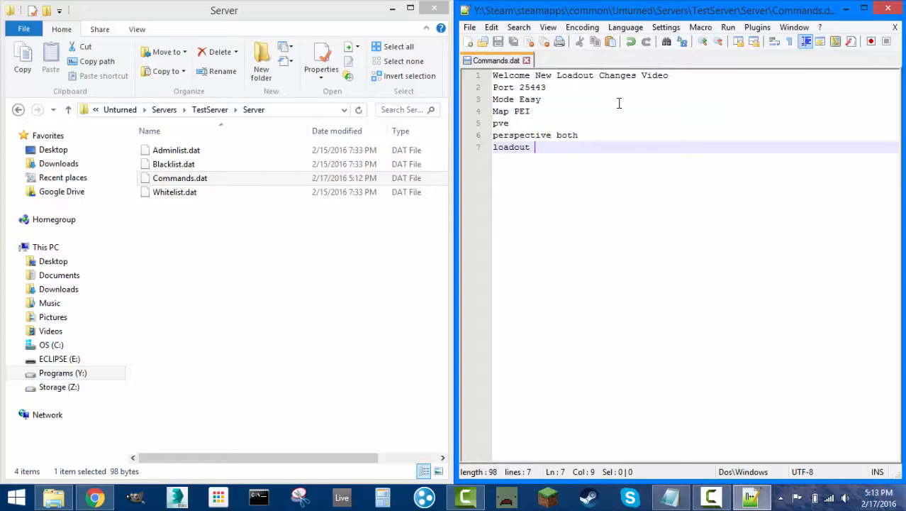
Step: Try item numbers 99/100/y2/ after loadout, then erase them so line 7 reads just 'loadout'
text(99/1)
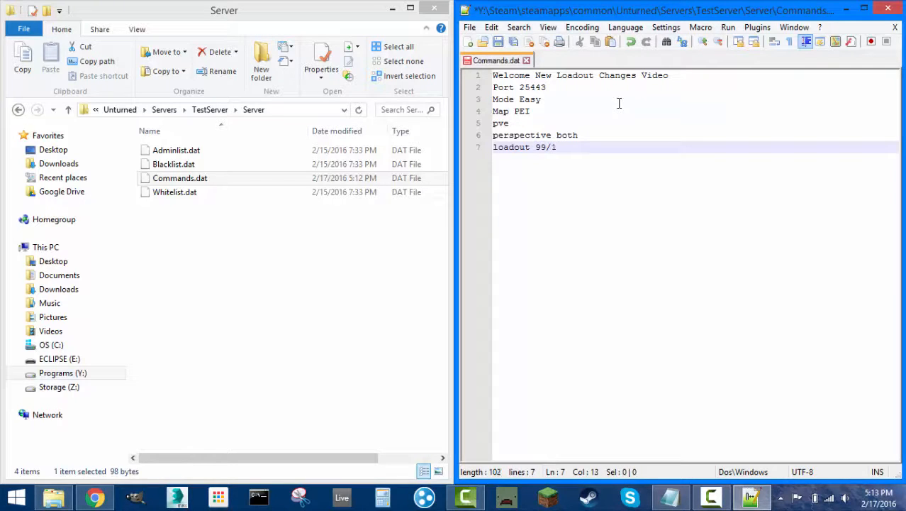
text(00/y)
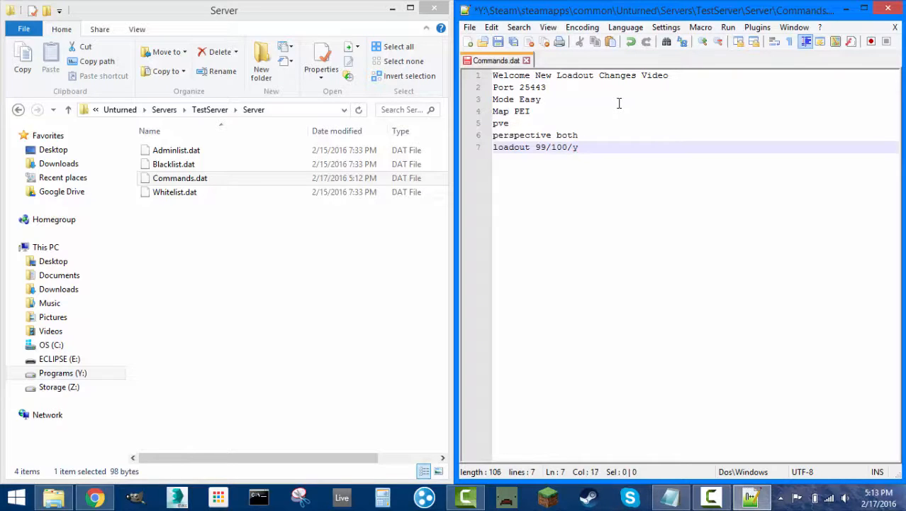
text(2/)
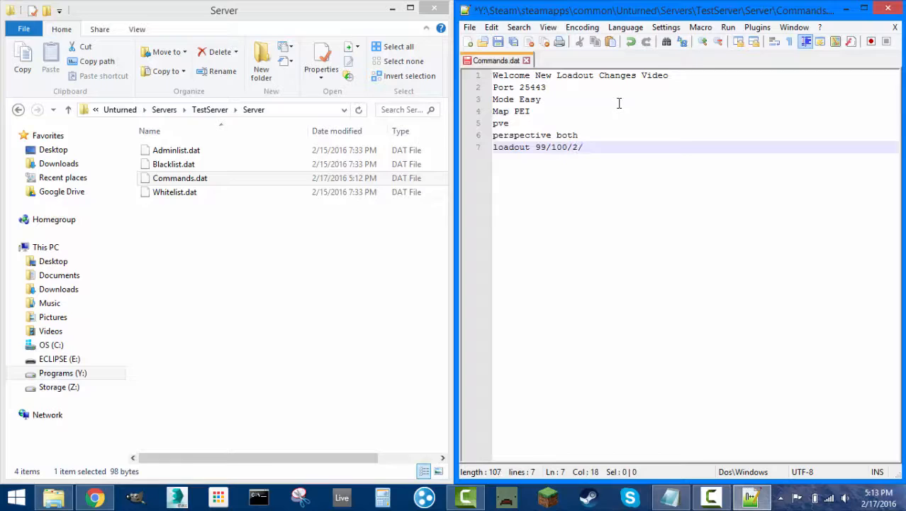
key(ctrl+s)
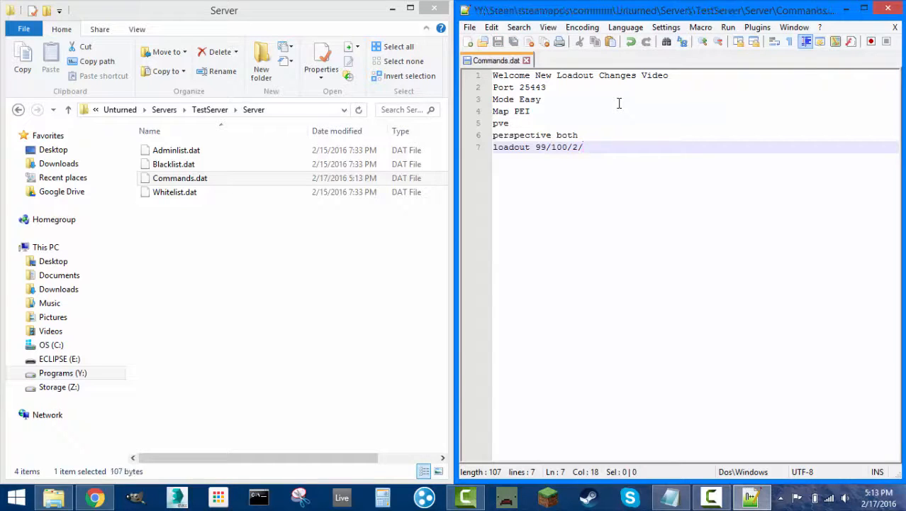
key(BackSpace)
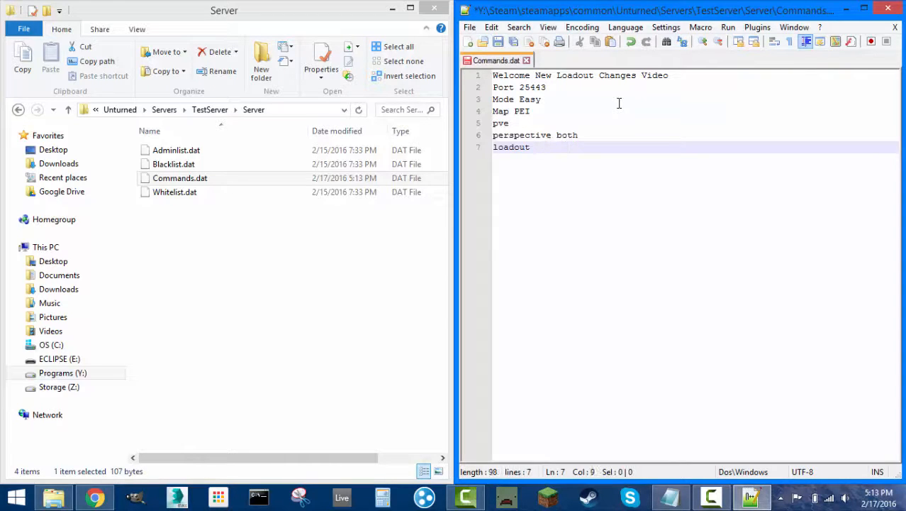
Step: Bring up the NewLoadout skillset notes beside Commands.dat and return to the loadout line
click(670, 497)
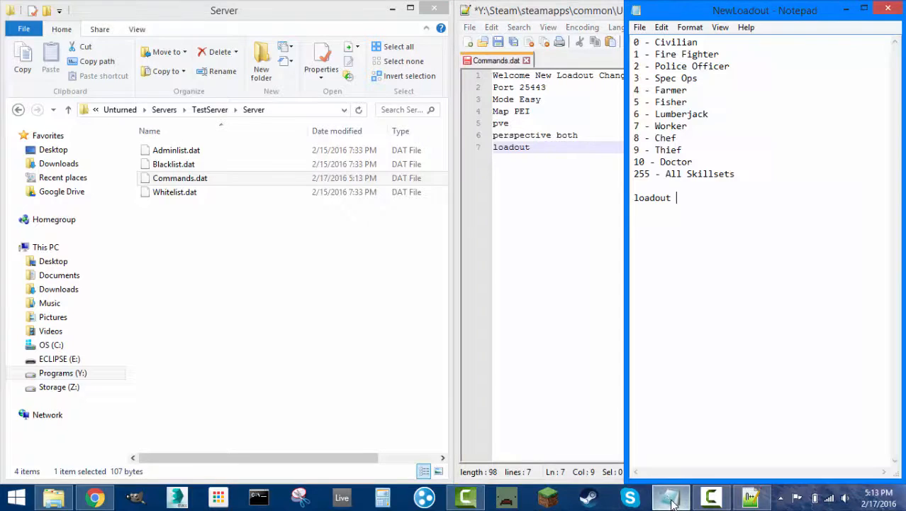
click(669, 496)
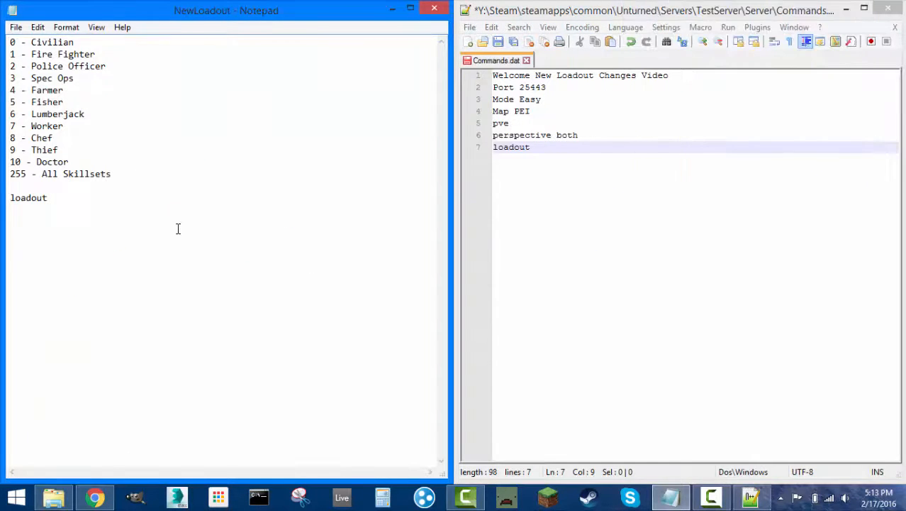
mouse_move(182, 216)
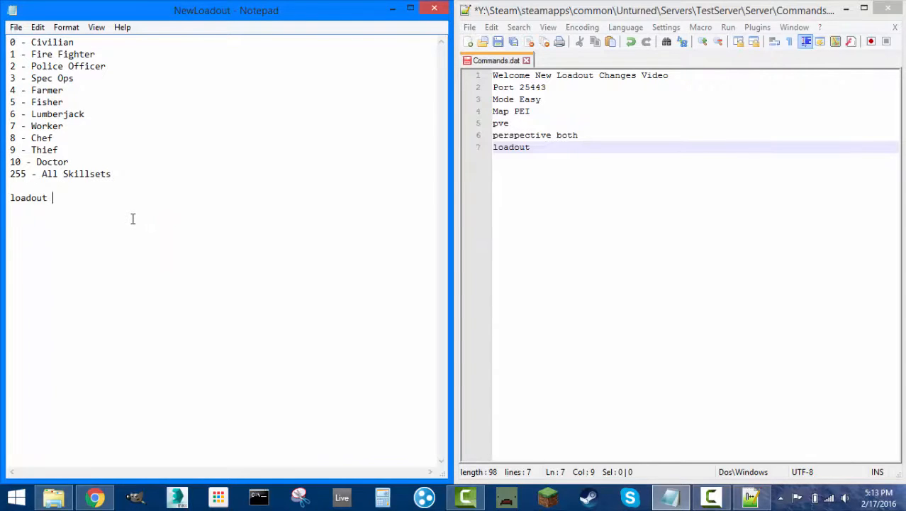
mouse_move(83, 155)
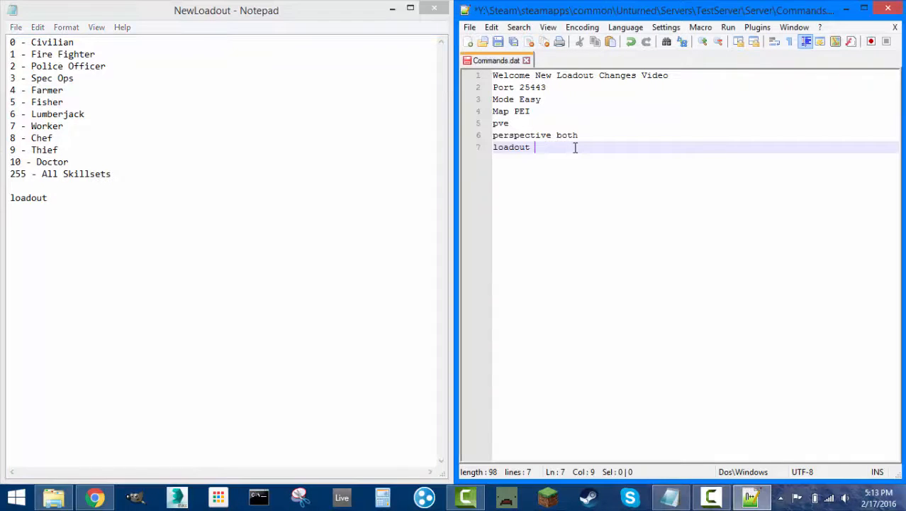
mouse_move(579, 149)
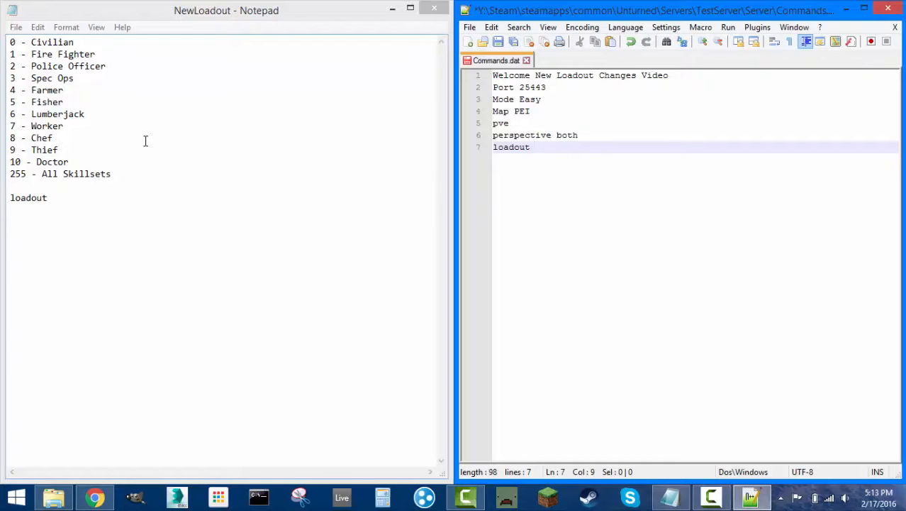
click(532, 146)
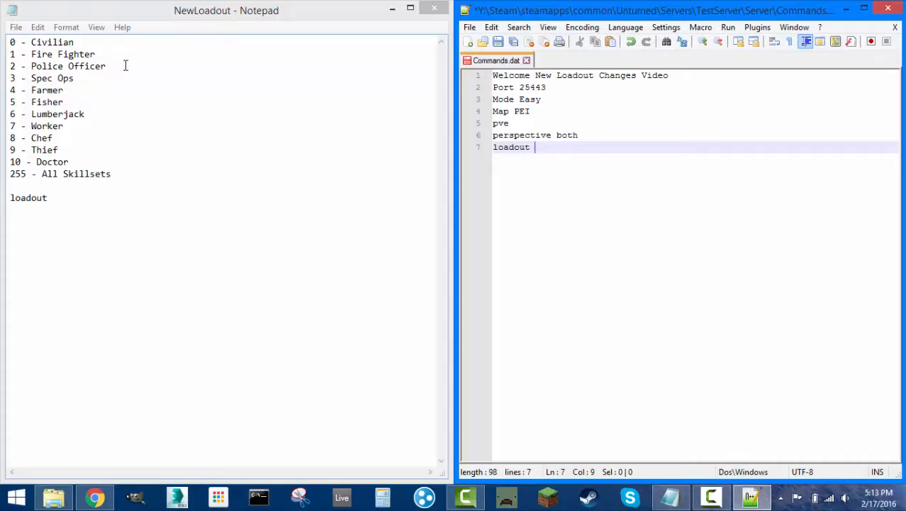
mouse_move(86, 102)
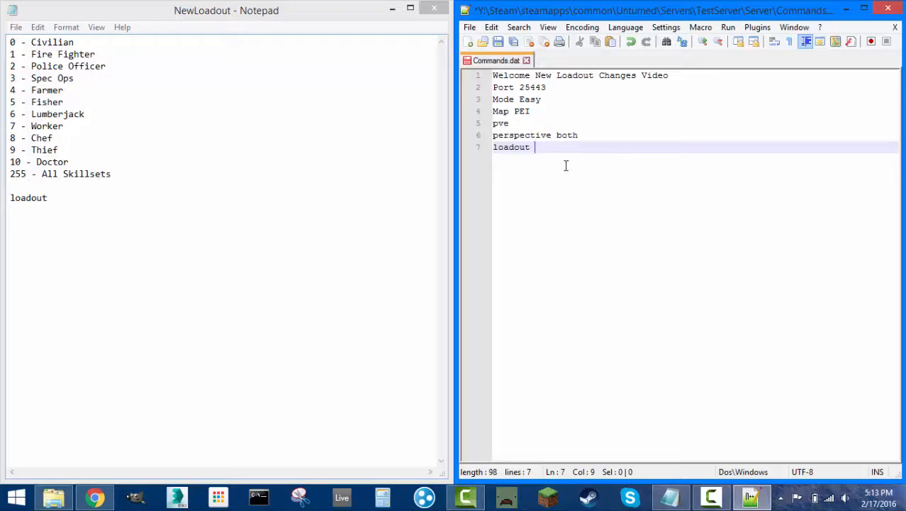
Step: Complete line 7 as 'loadout 255/81/81/81', checking survival item IDs on the wiki
text(255/)
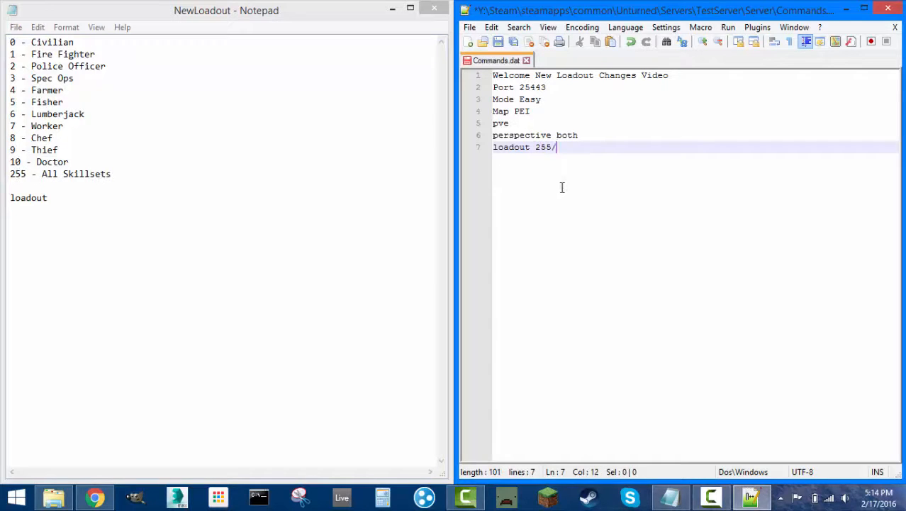
text(0)
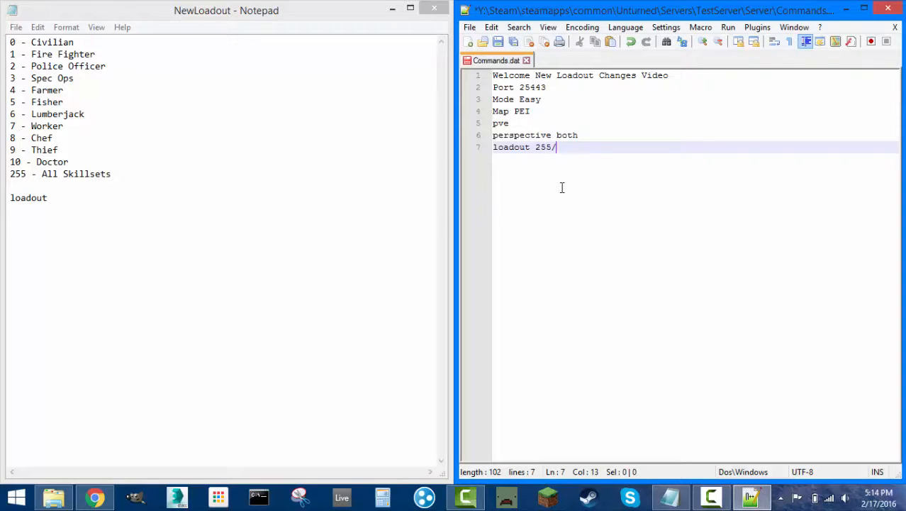
text(0)
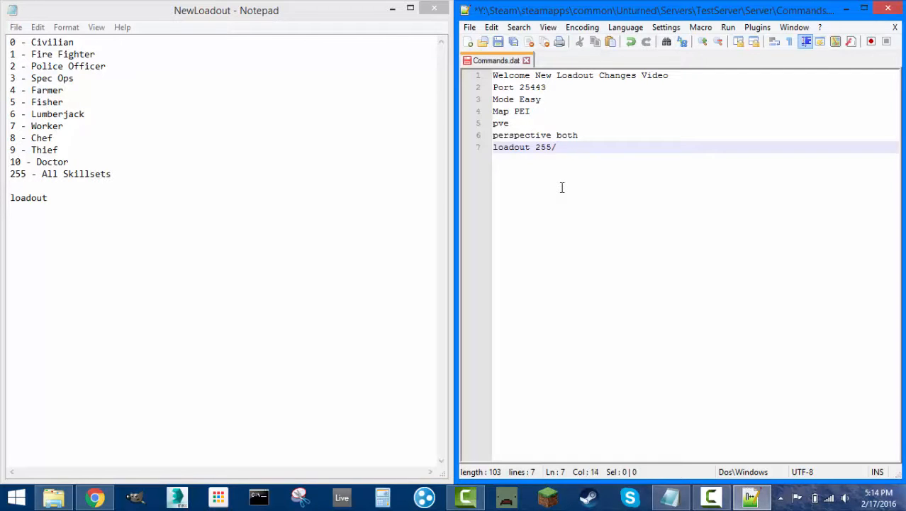
text(81)
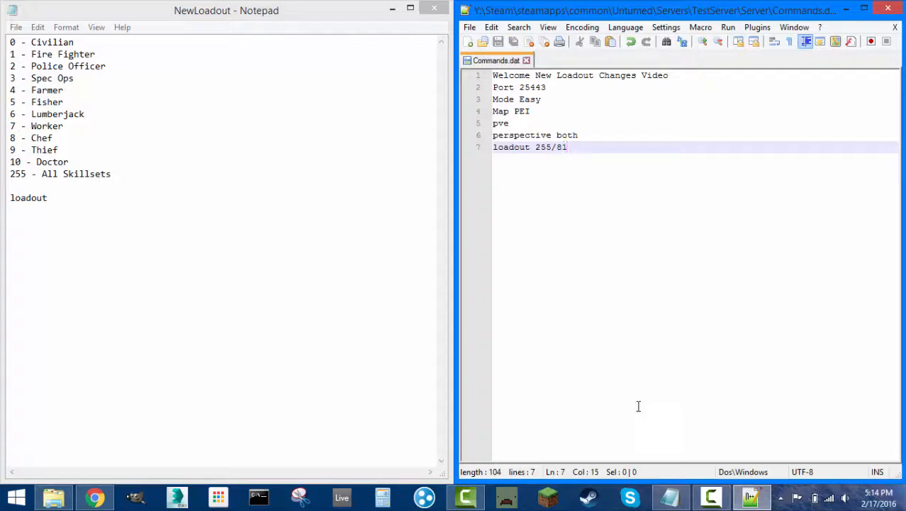
click(94, 496)
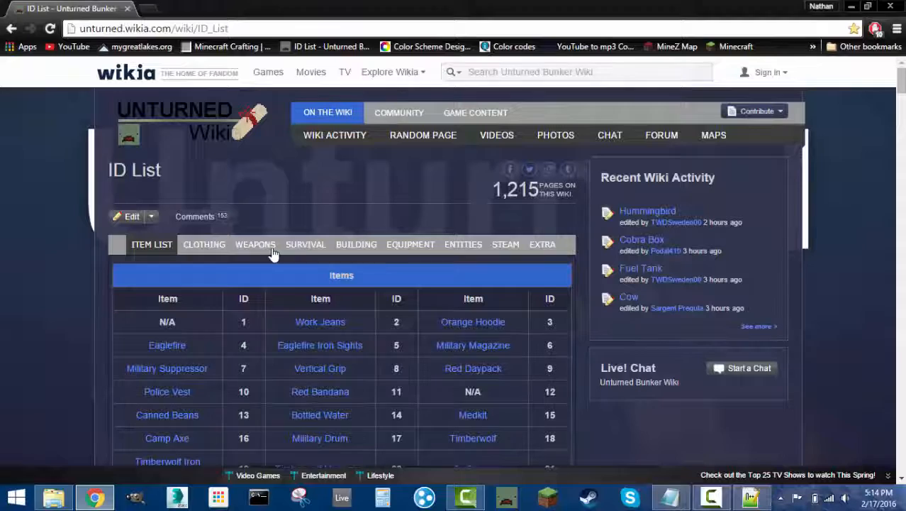
click(305, 244)
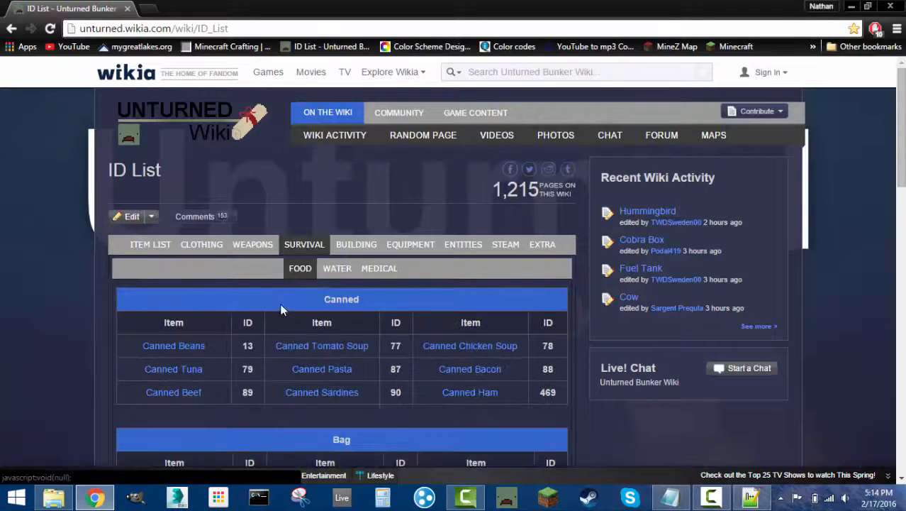
scroll(down, 3)
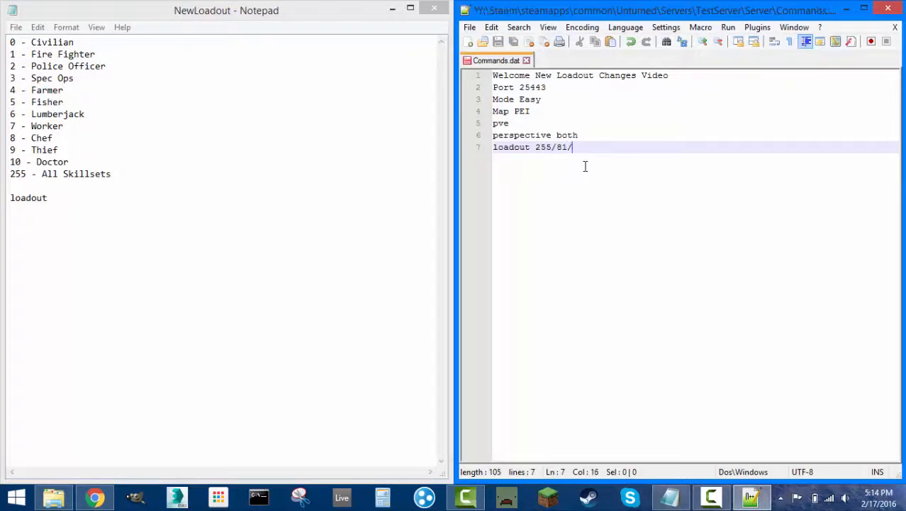
text(81/81)
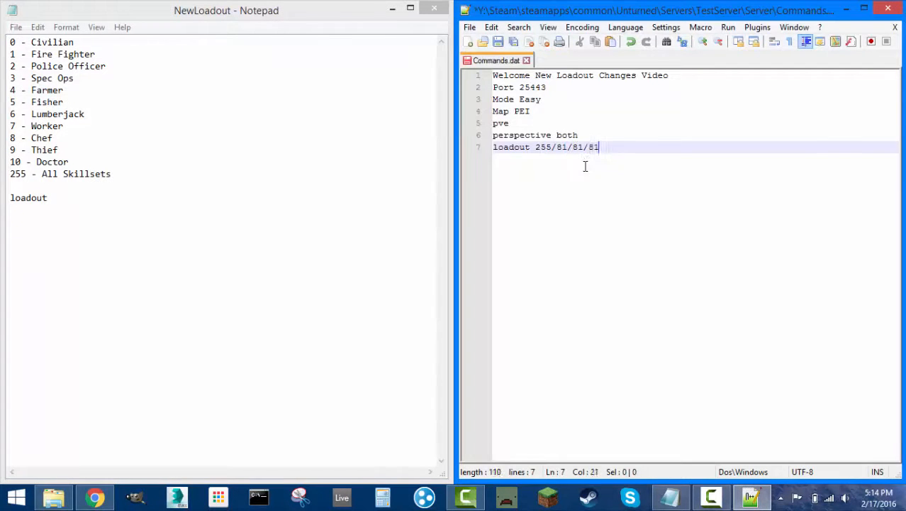
Step: Start a new line 8 beginning with 'loadout'
key(Return)
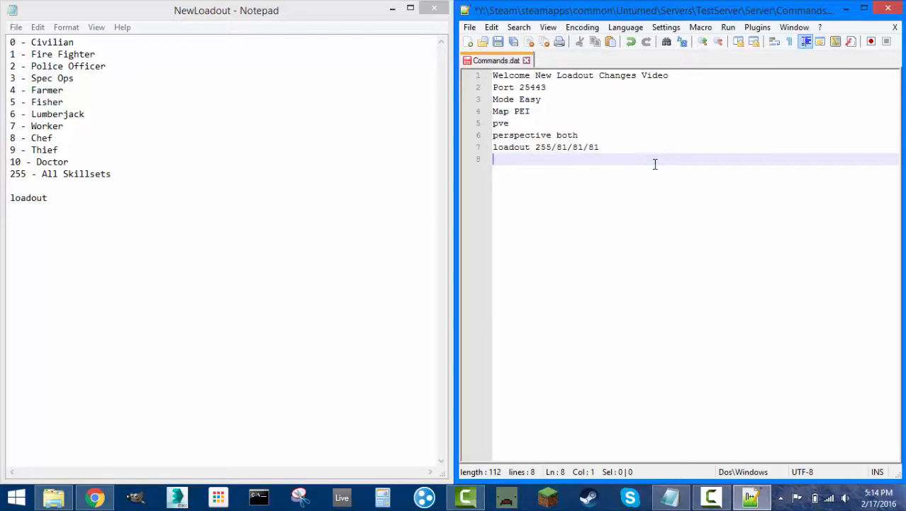
text(loadout)
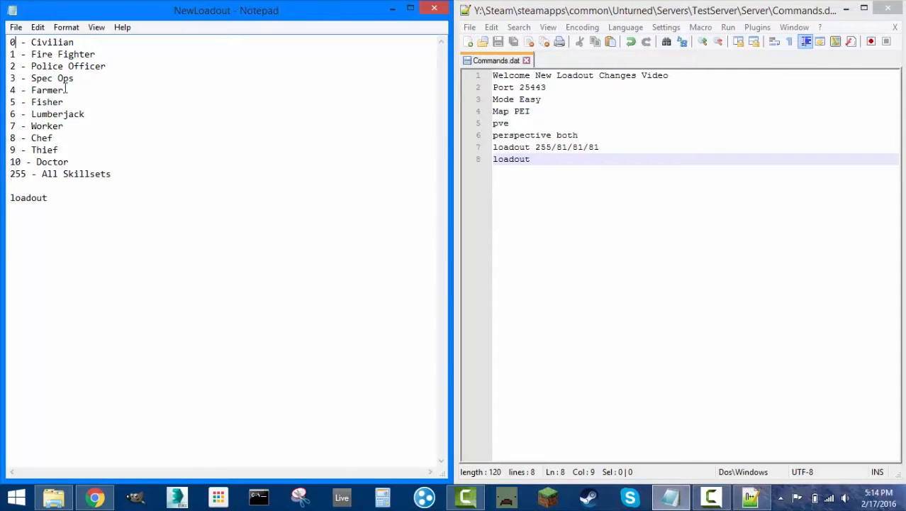
Step: Begin a Civilian 'loadout 0/' on line 8 and a Spec Ops 'loadout 3/' on line 9
click(536, 159)
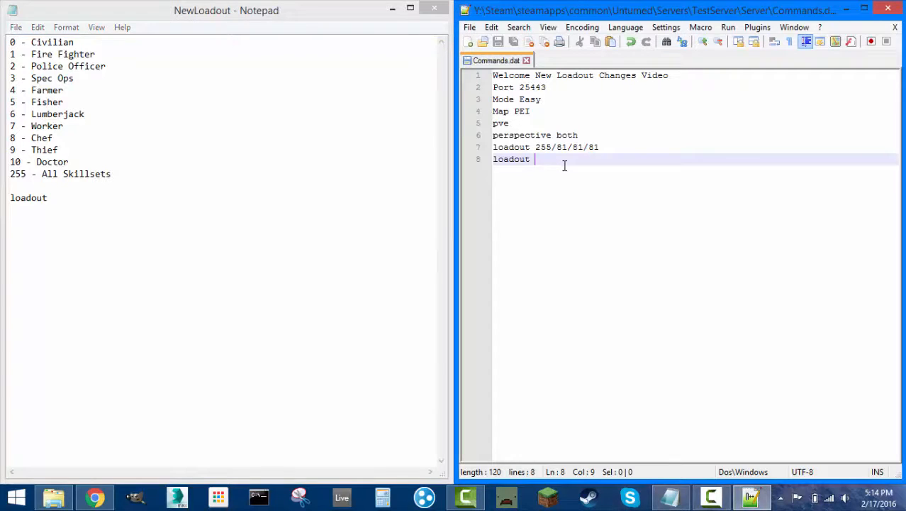
text(0/)
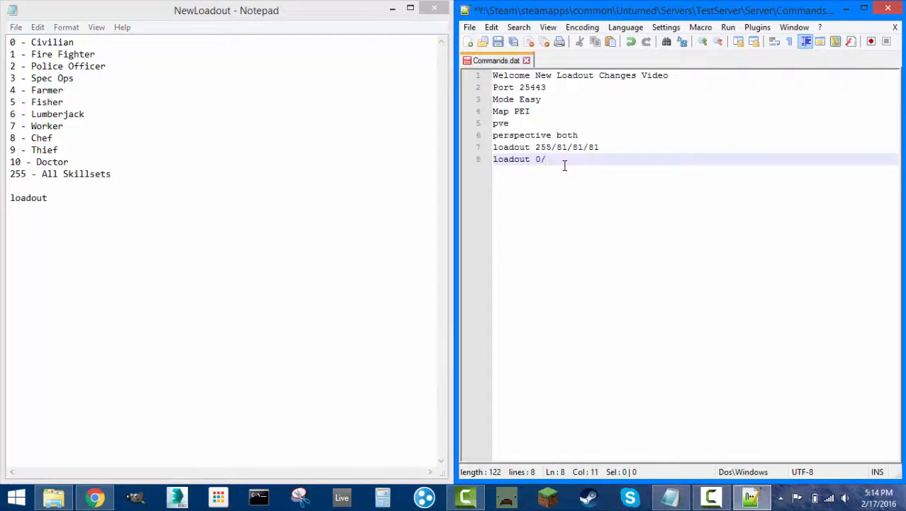
text(loadout)
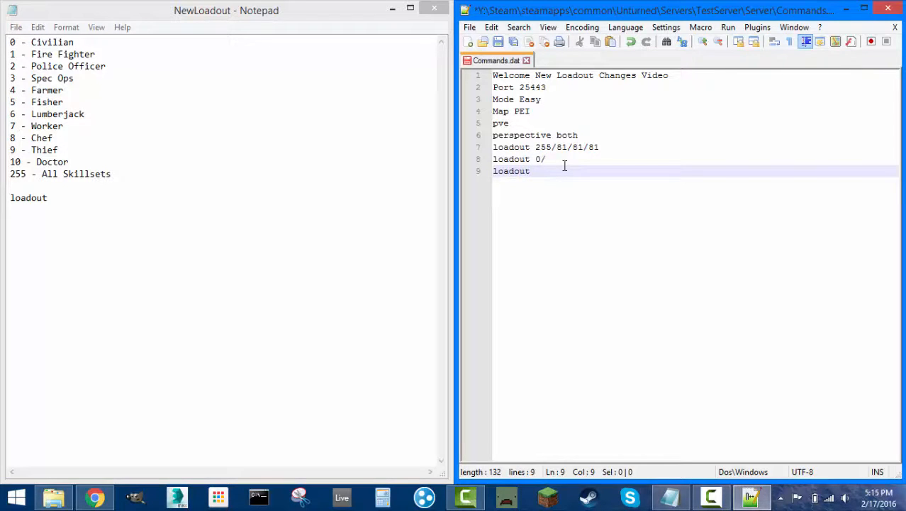
text(3/)
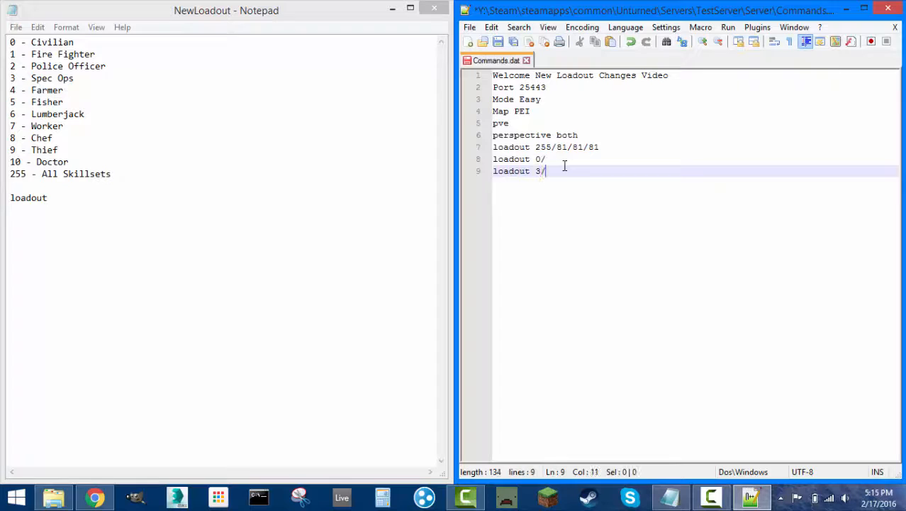
mouse_move(626, 215)
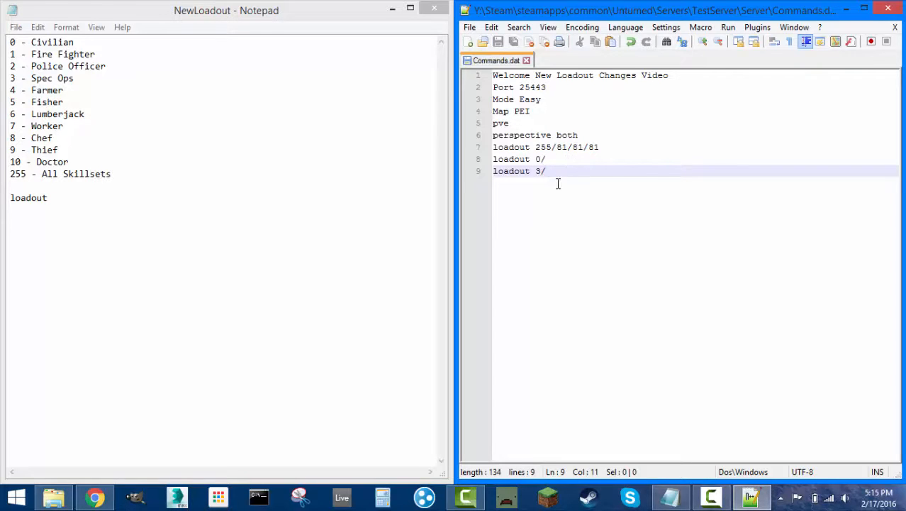
mouse_move(546, 170)
text(237/235/236/253/129)
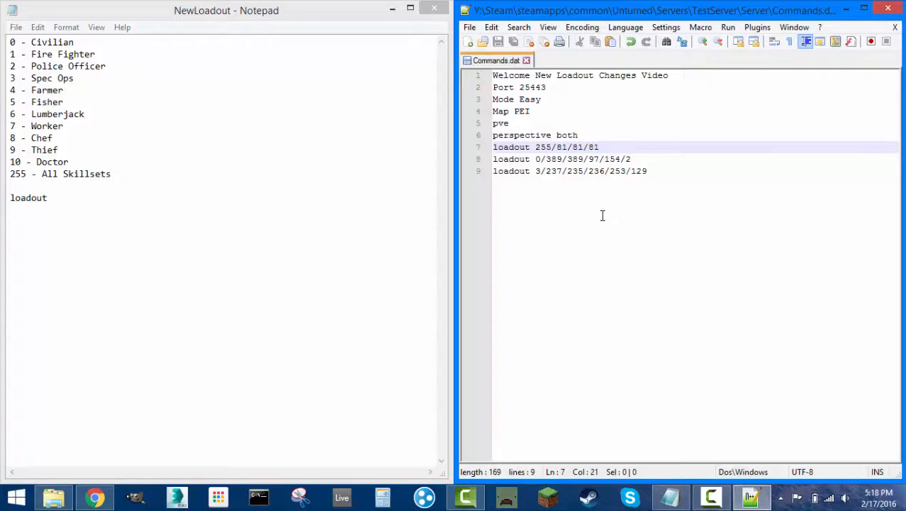
mouse_move(573, 176)
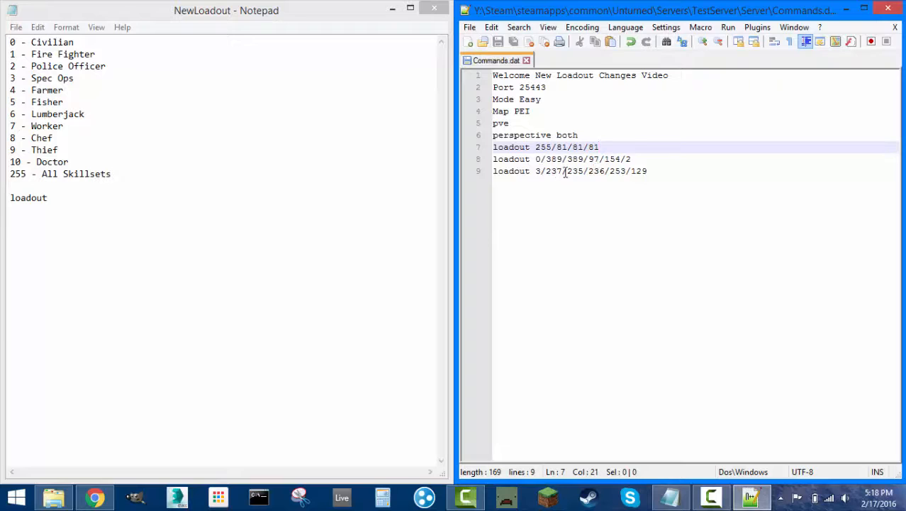
mouse_move(603, 173)
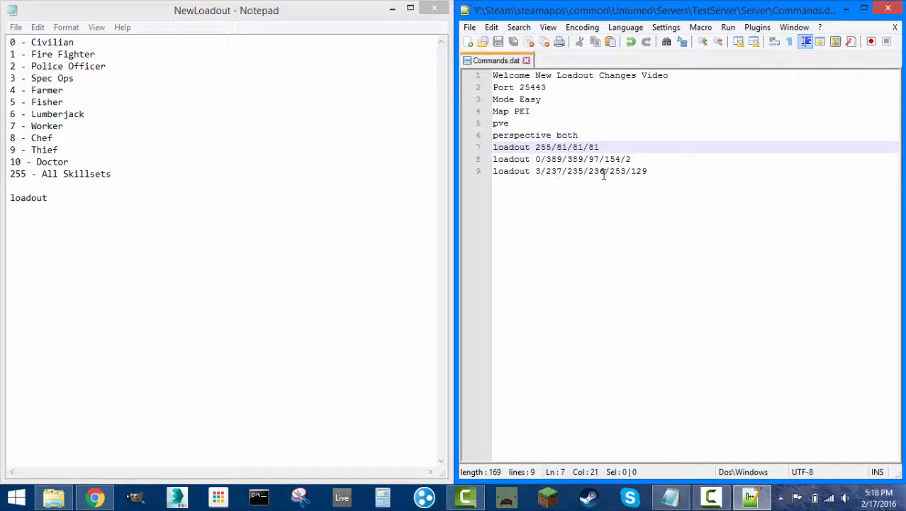
mouse_move(599, 173)
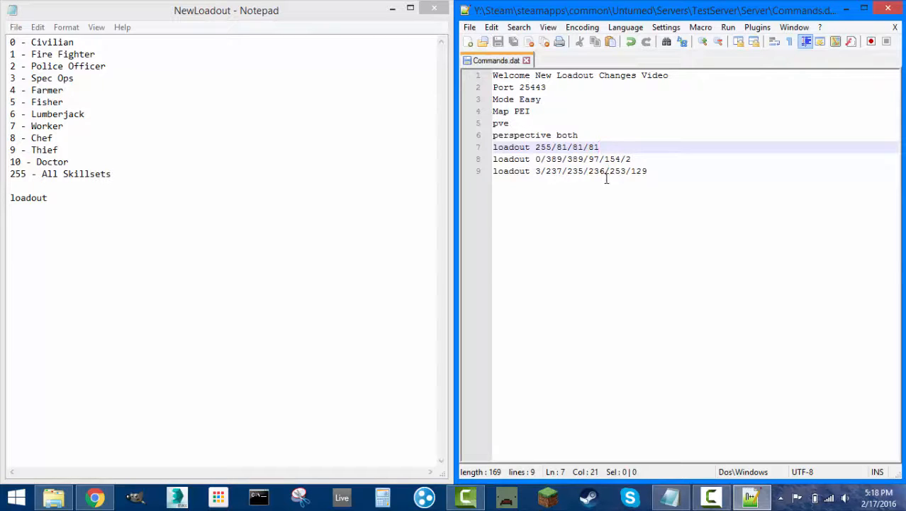
mouse_move(566, 175)
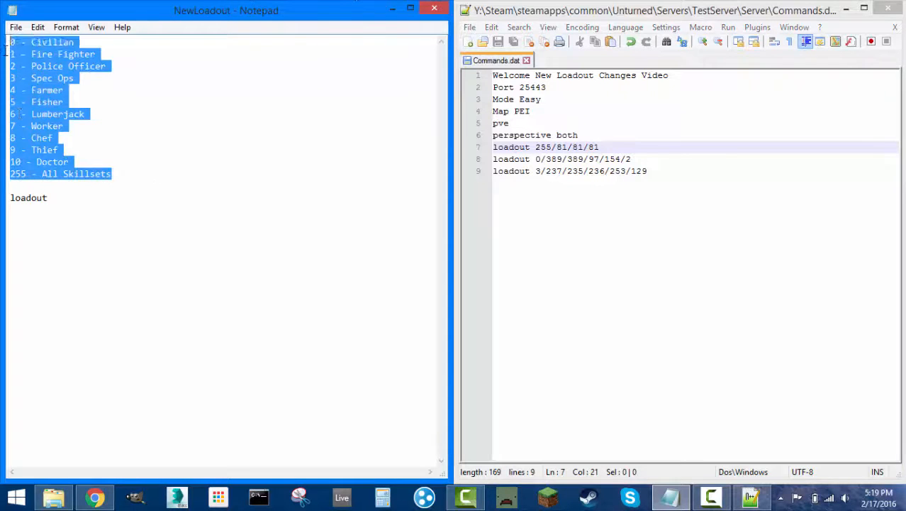
Step: Browse the wiki's survival food IDs (MRE 81, Chips 82), then return to Commands.dat
click(410, 10)
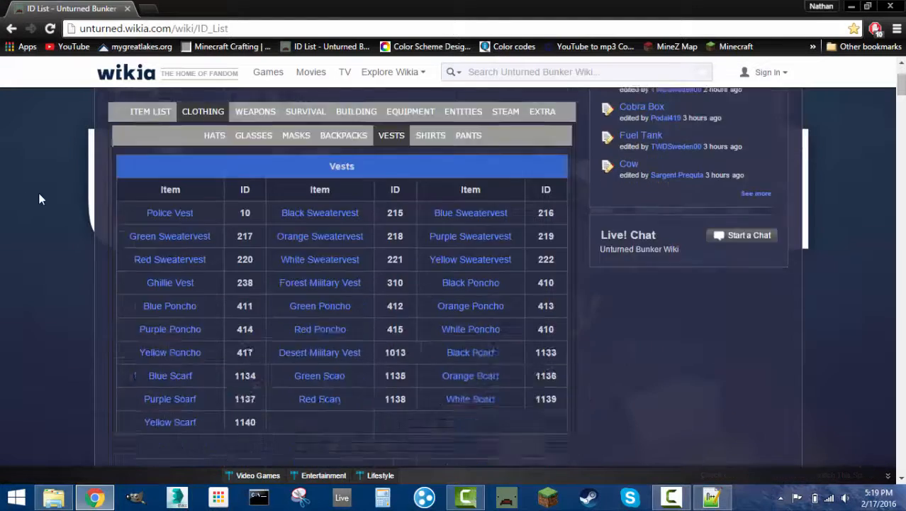
scroll(up, 3)
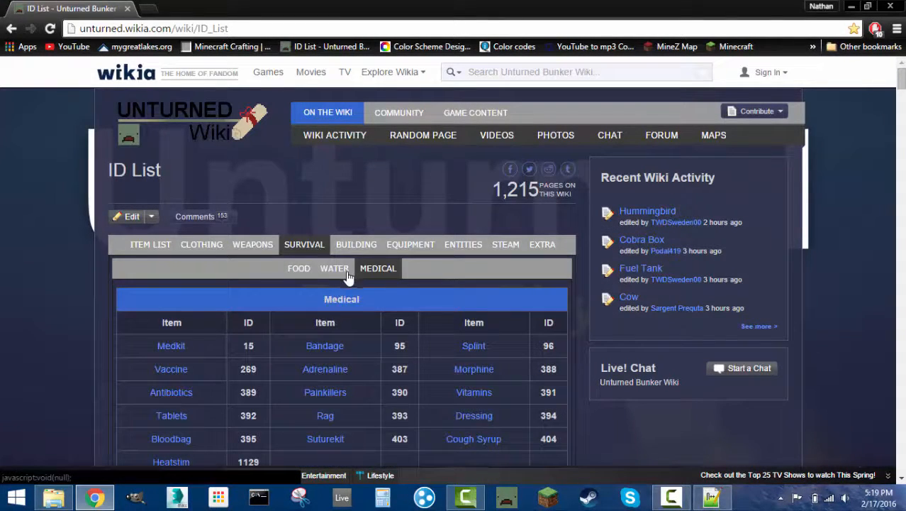
scroll(down, 3)
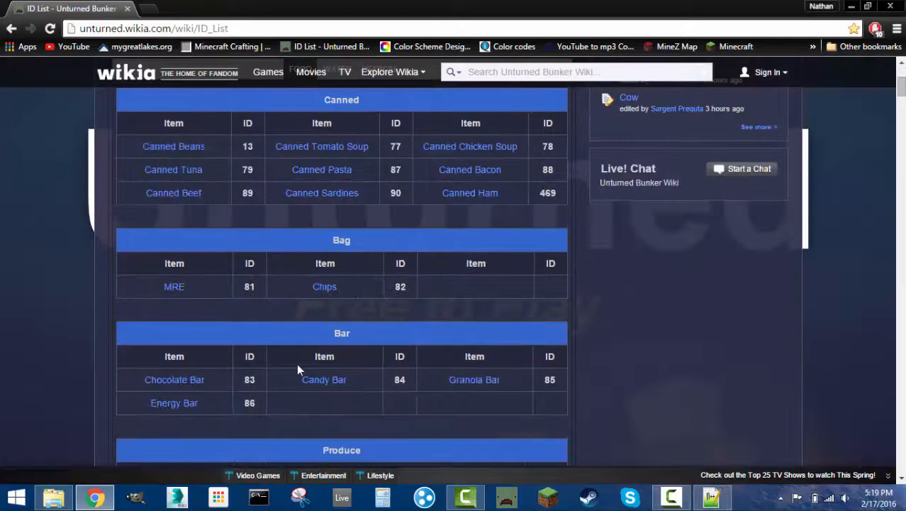
scroll(down, 3)
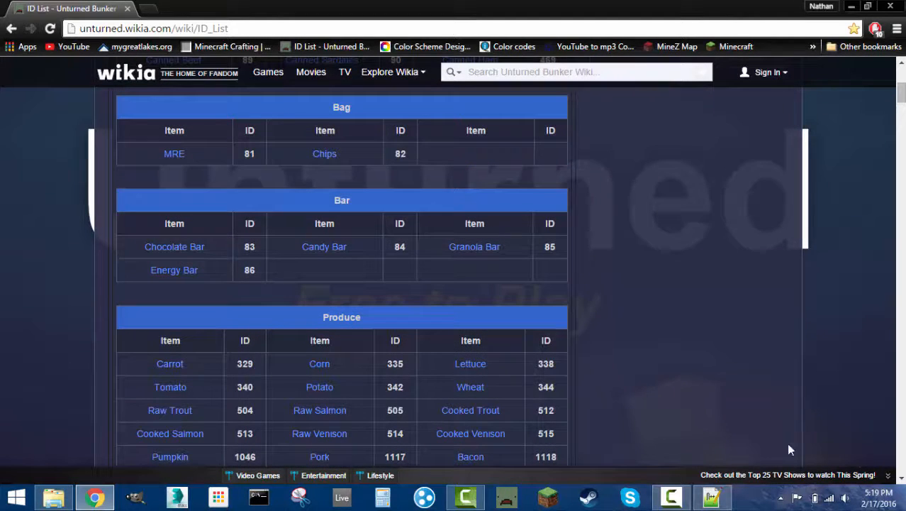
click(712, 497)
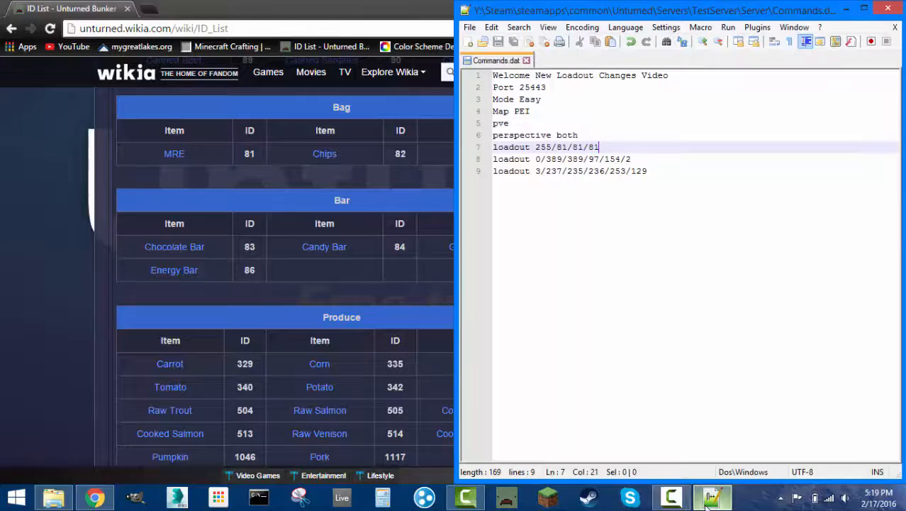
Step: Append chips IDs /82/82 to the loadout lines, leaving line 7 as 'loadout 255'
click(572, 146)
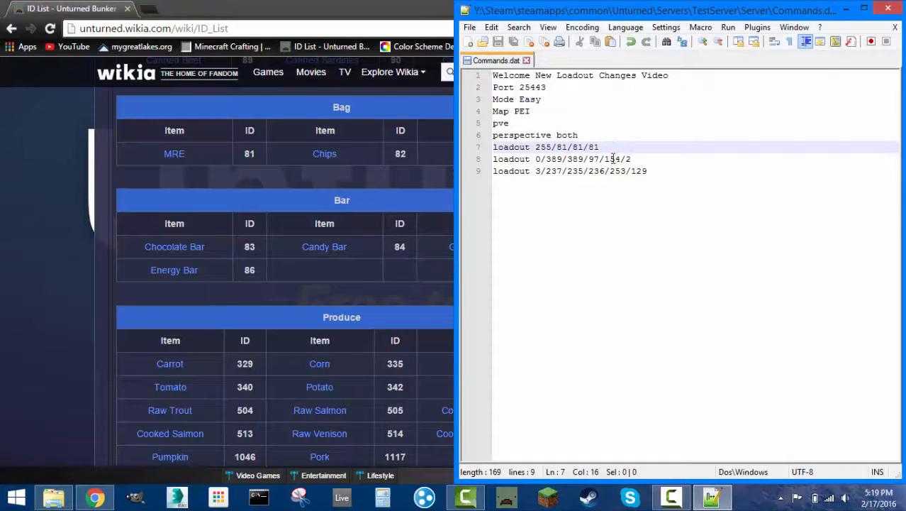
text(/)
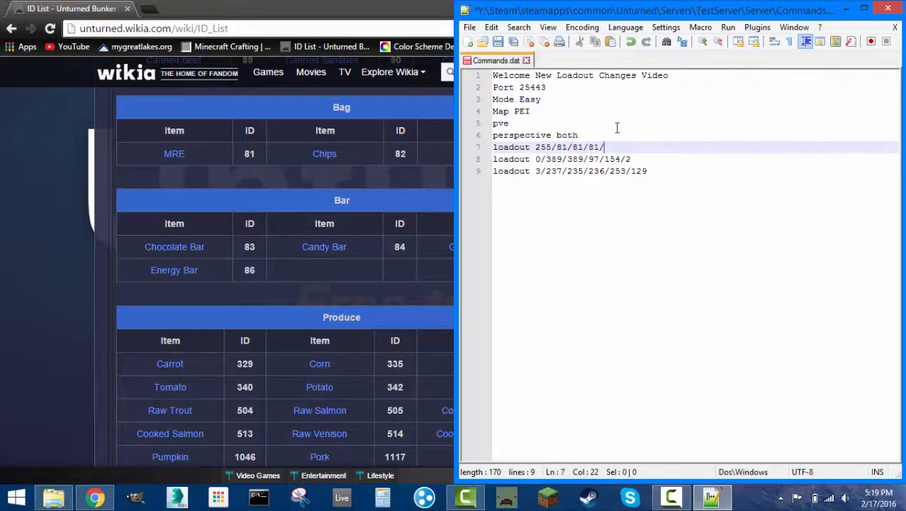
text(82)
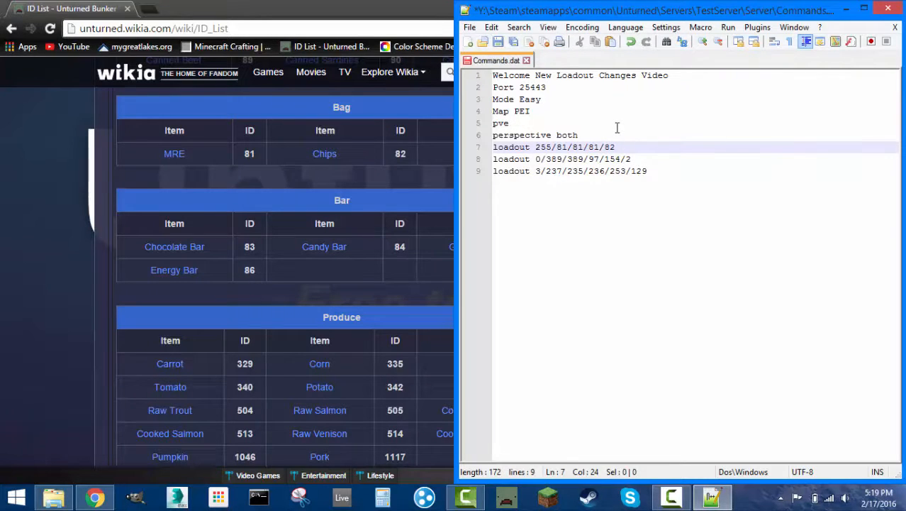
text(/82)
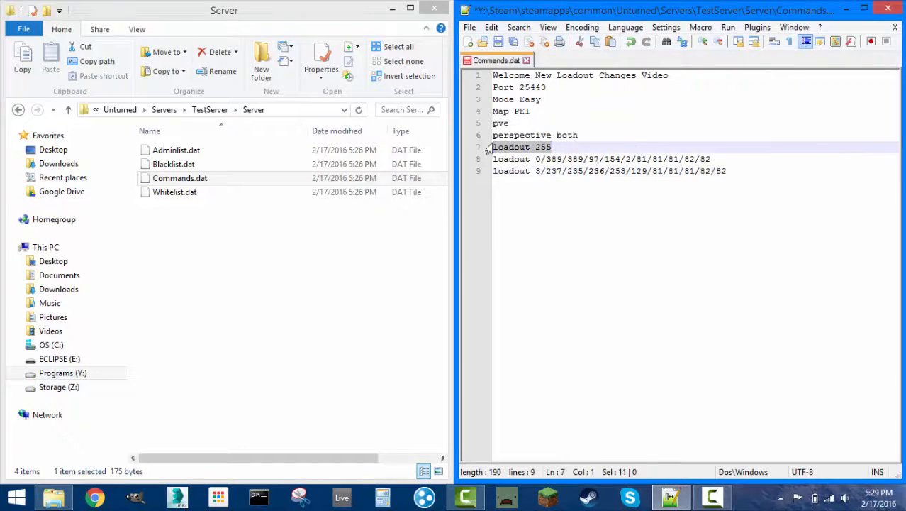
Step: Remove the 'loadout 255' line, leaving only the Civilian and Spec Ops loadouts
key(Delete)
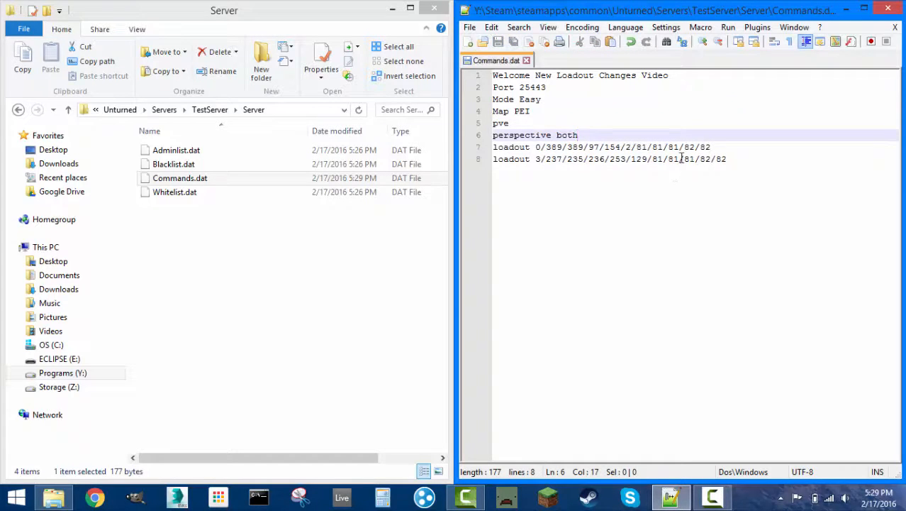
click(726, 159)
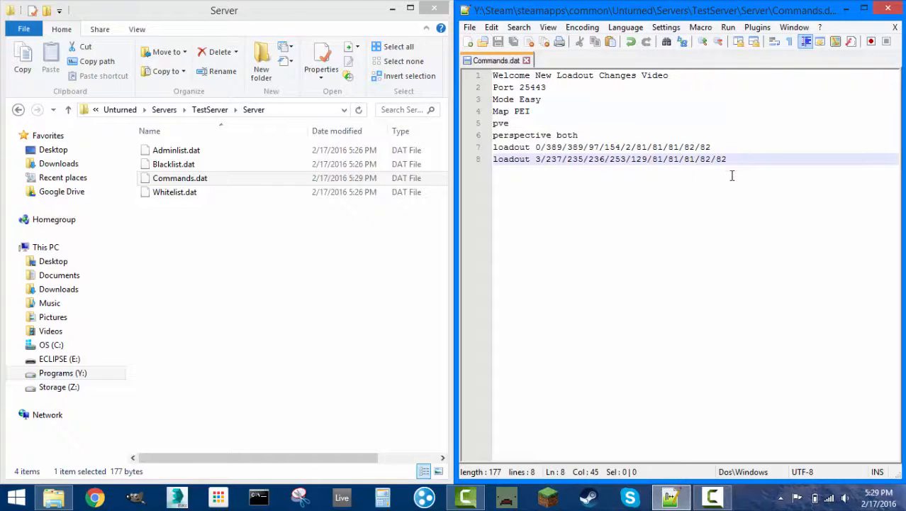
mouse_move(621, 164)
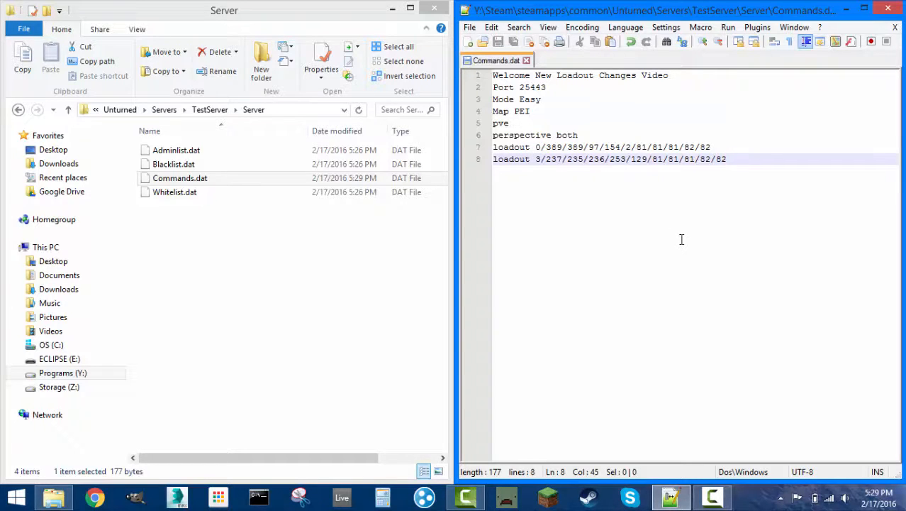
mouse_move(667, 244)
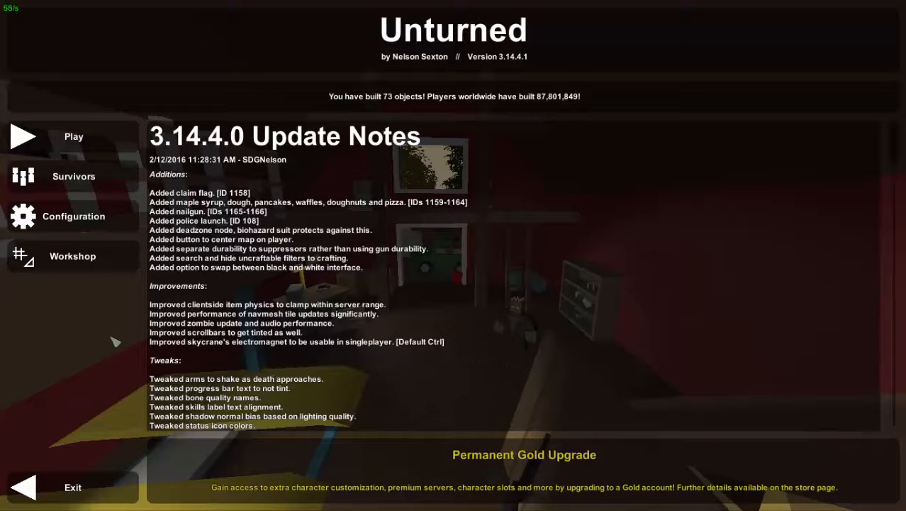
mouse_move(23, 320)
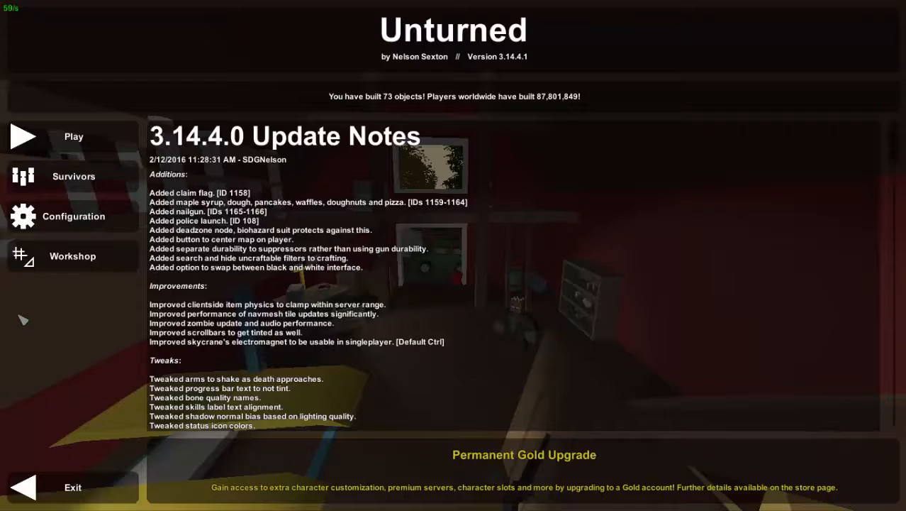
mouse_move(74, 340)
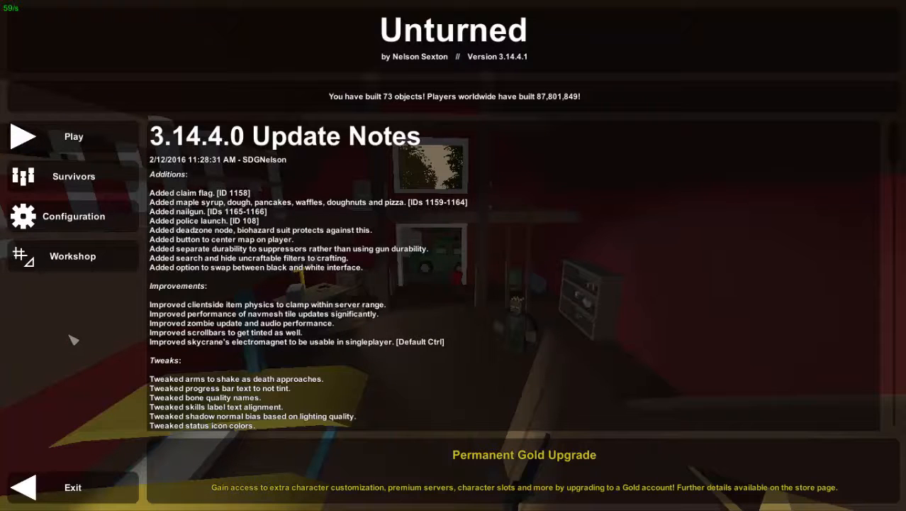
mouse_move(74, 176)
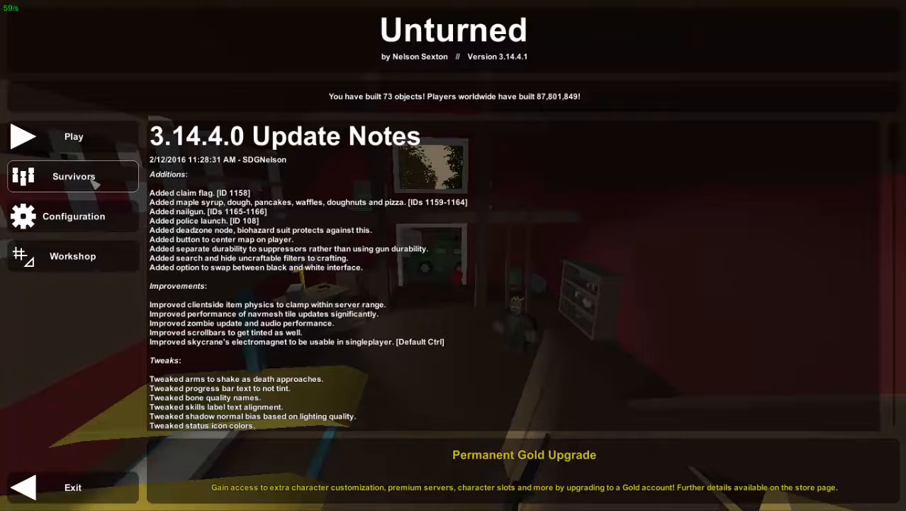
Step: Go to Survivors > Character and scroll the skillset list showing Civilian selected
click(74, 176)
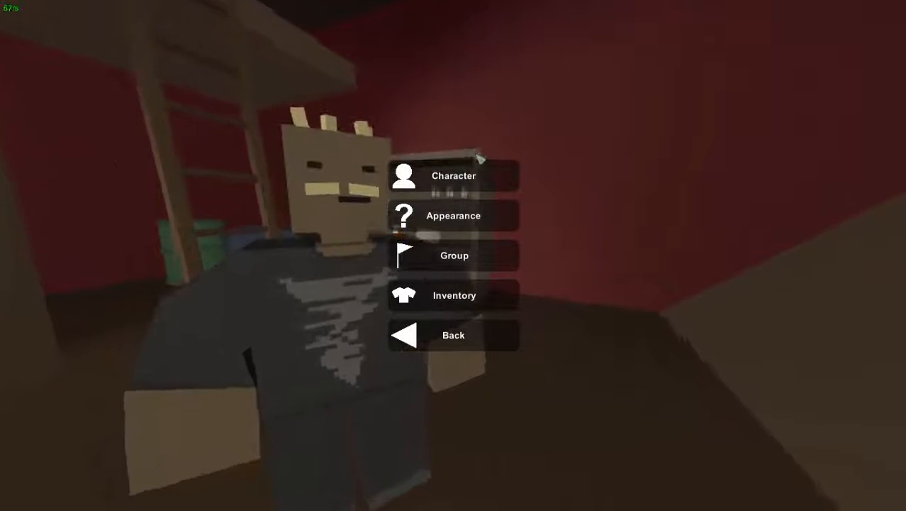
click(454, 176)
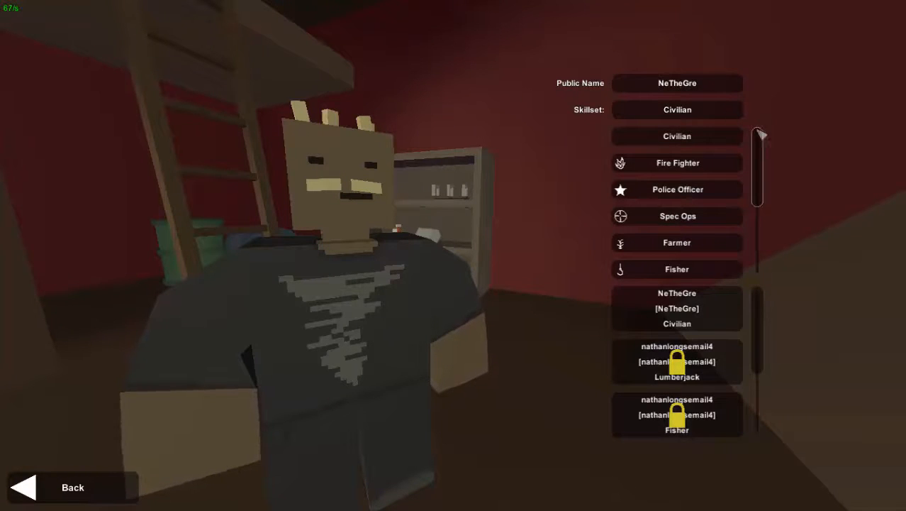
scroll(down, 3)
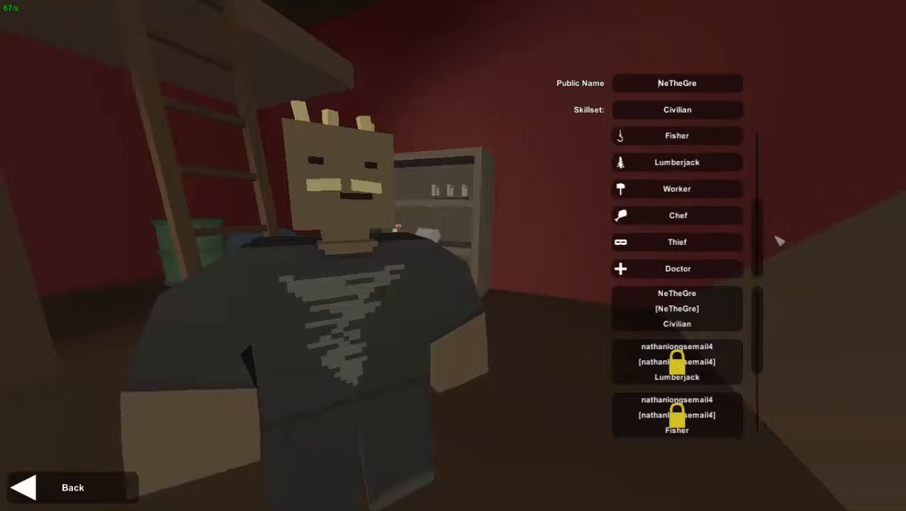
scroll(up, 3)
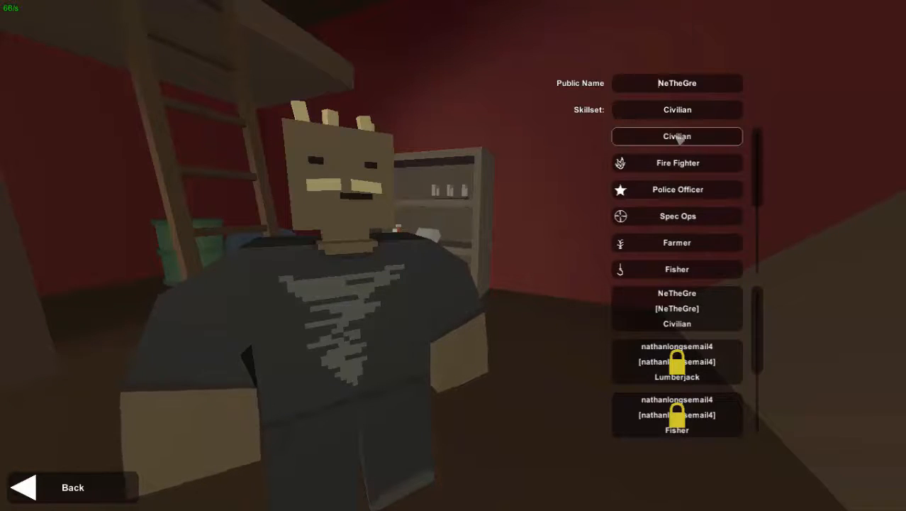
scroll(down, 3)
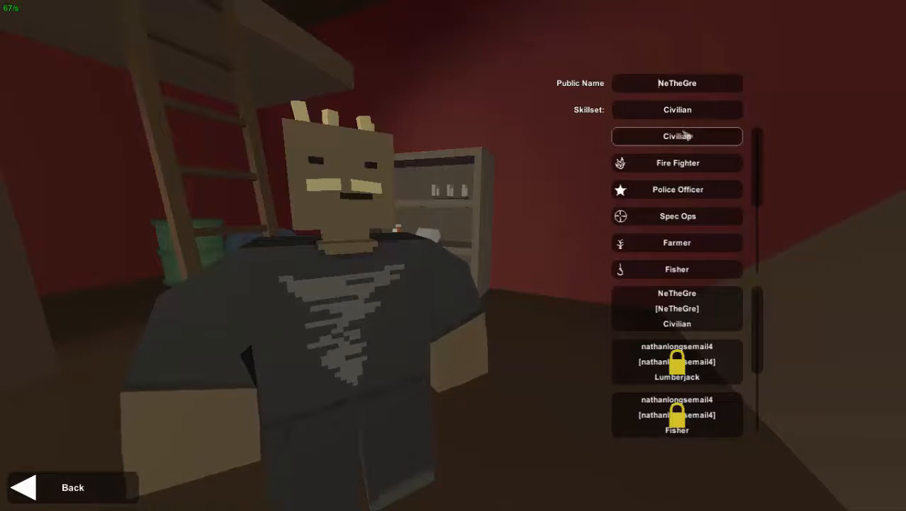
mouse_move(575, 177)
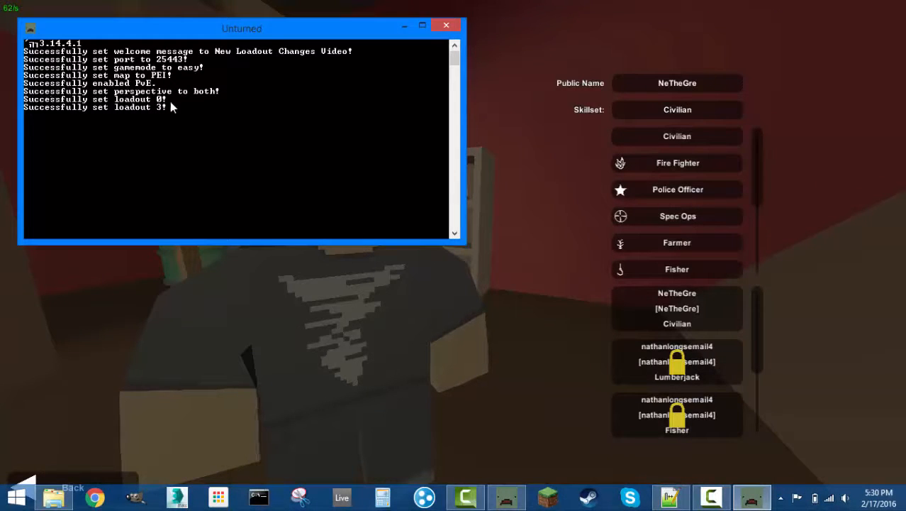
mouse_move(111, 121)
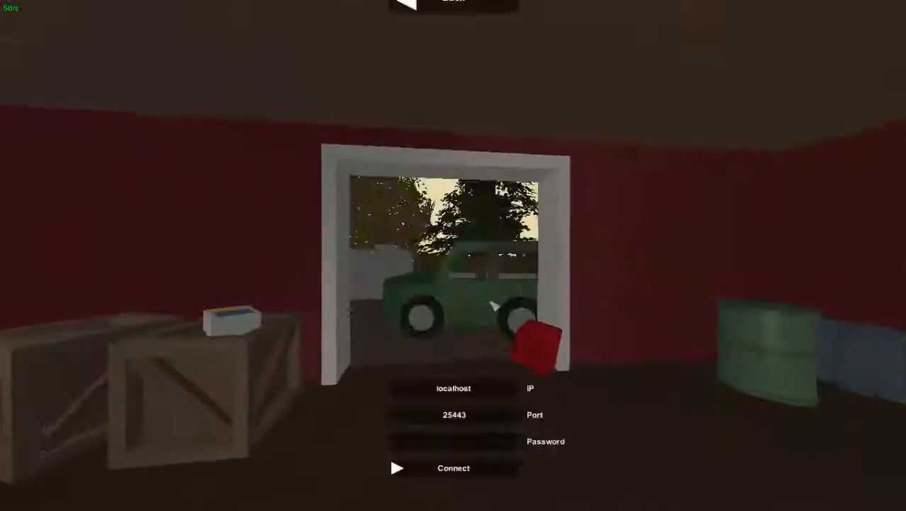
Step: Connect to the local test server and load into the world
click(454, 468)
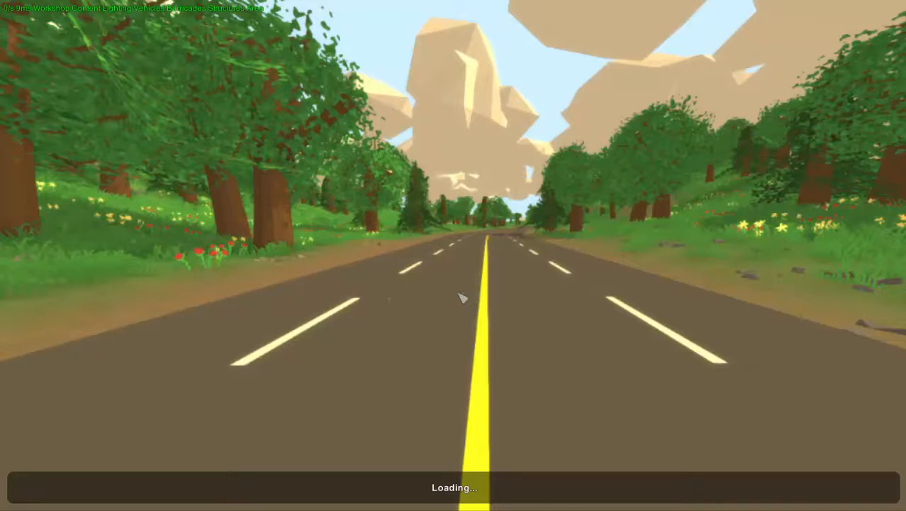
mouse_move(498, 268)
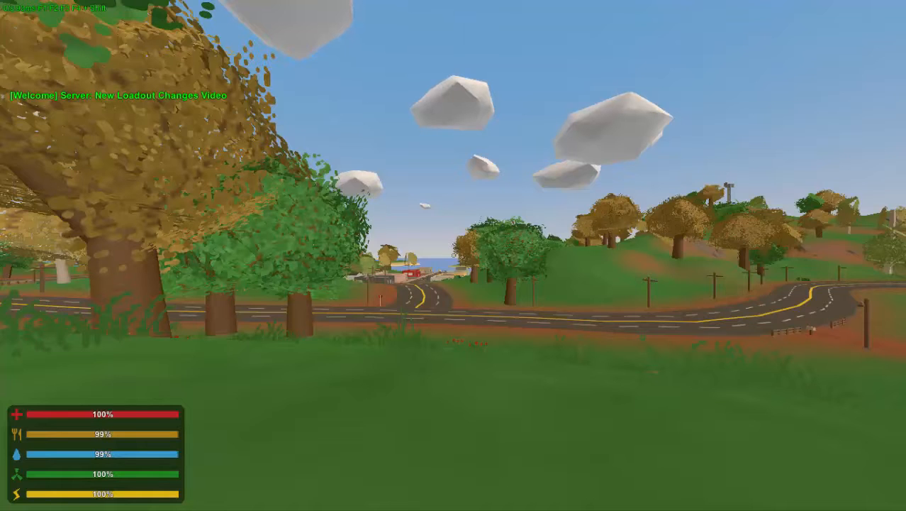
mouse_move(454, 255)
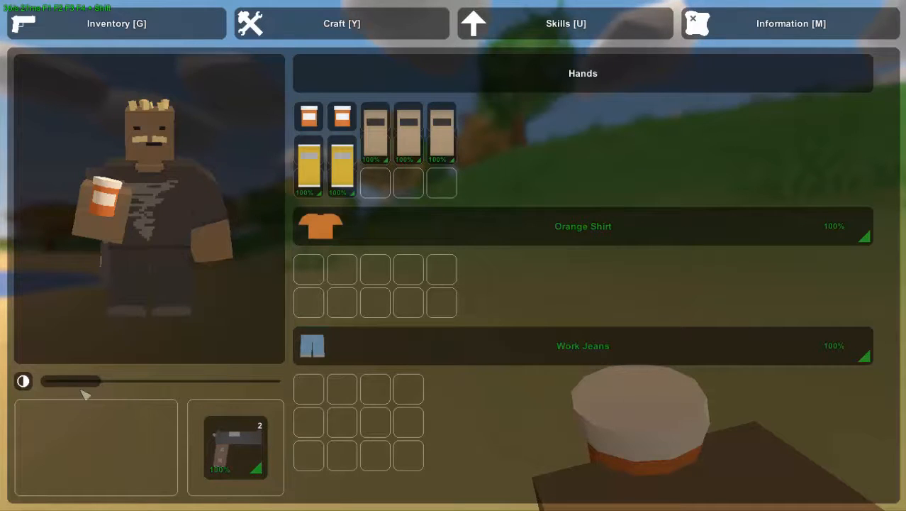
mouse_move(196, 204)
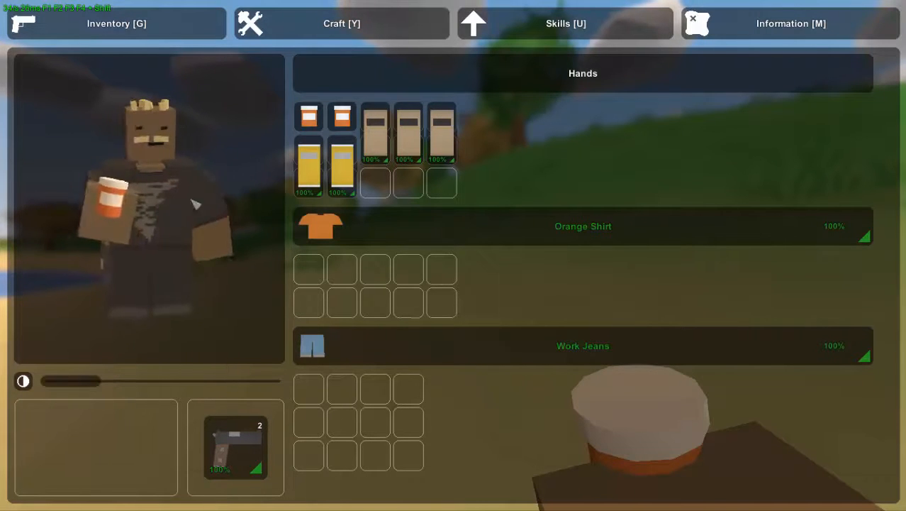
mouse_move(463, 352)
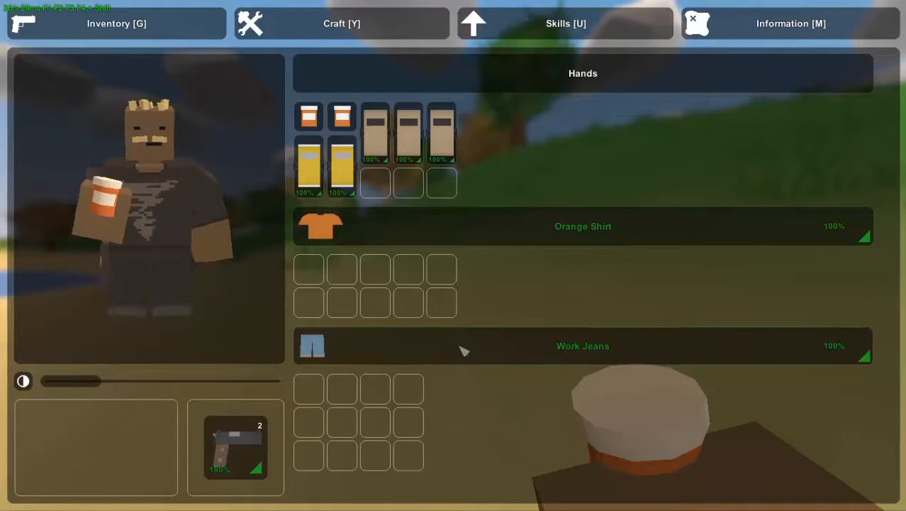
mouse_move(399, 289)
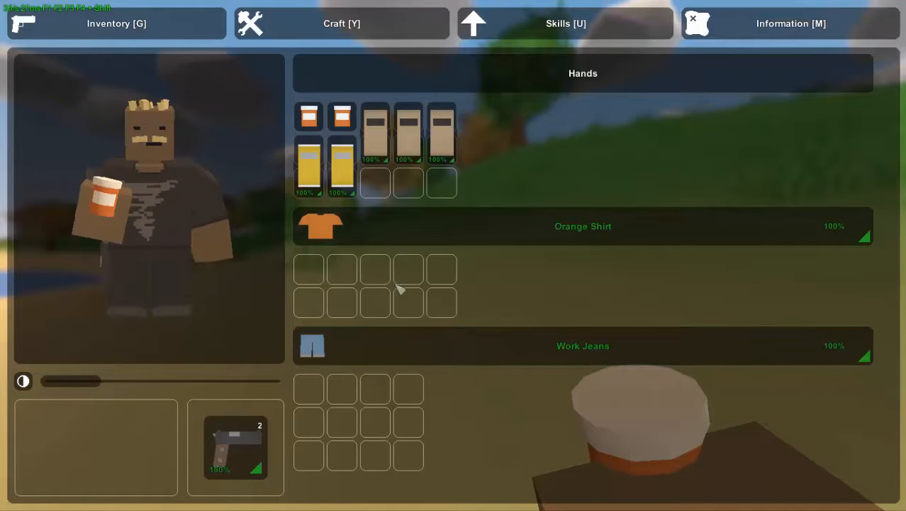
Step: Equip the Colt pistol from the civilian loadout, return to gameplay, and bring up the pause menu
key(g)
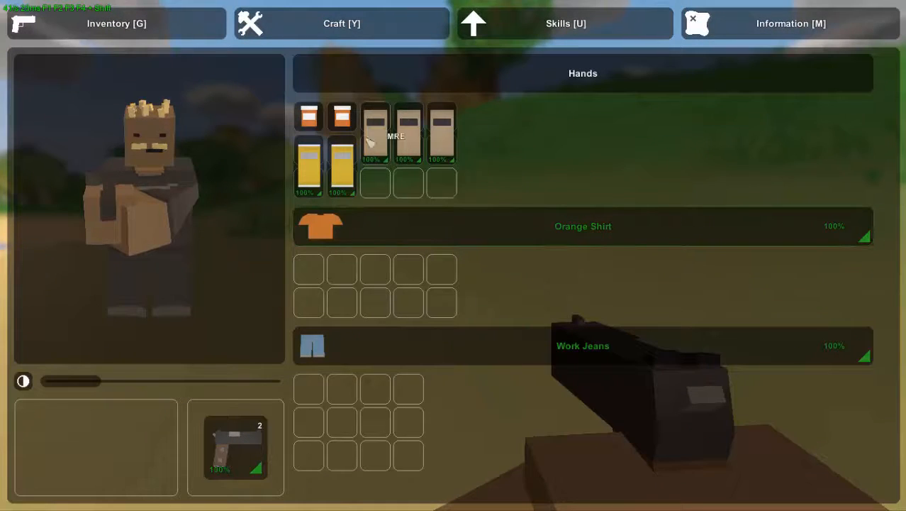
mouse_move(322, 173)
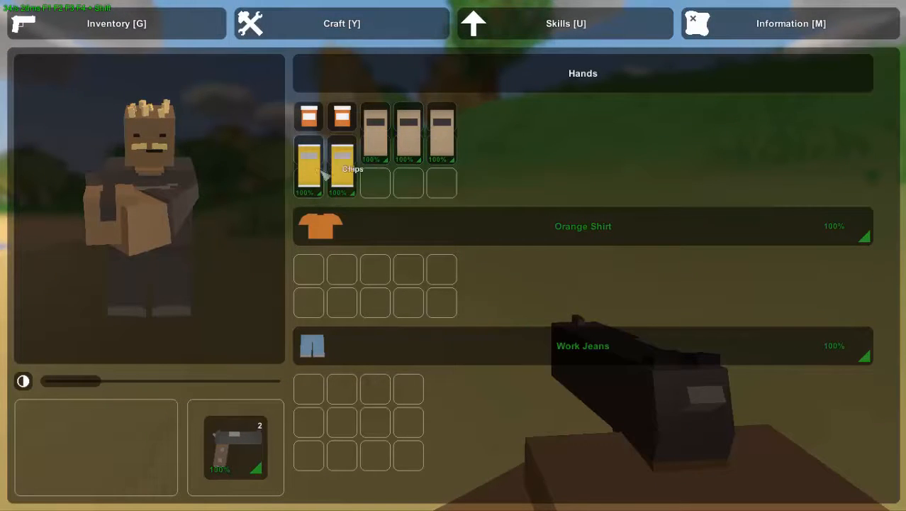
mouse_move(342, 116)
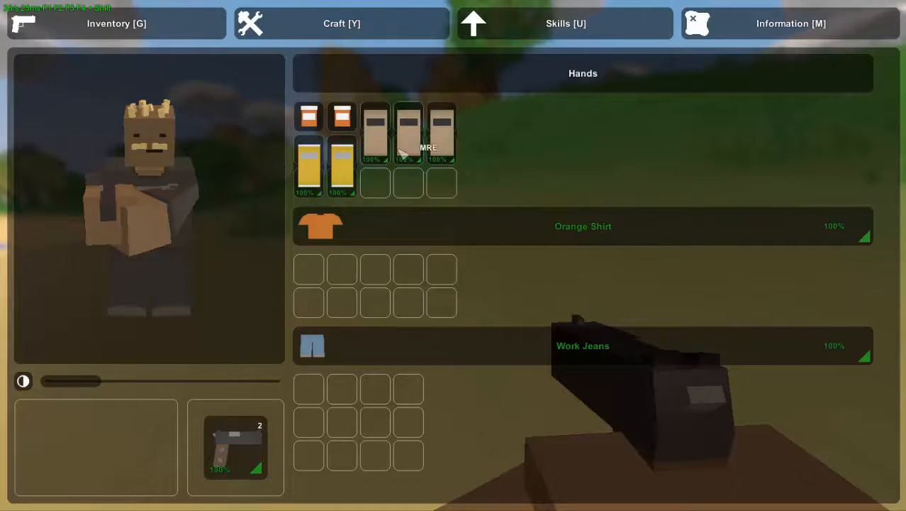
mouse_move(357, 162)
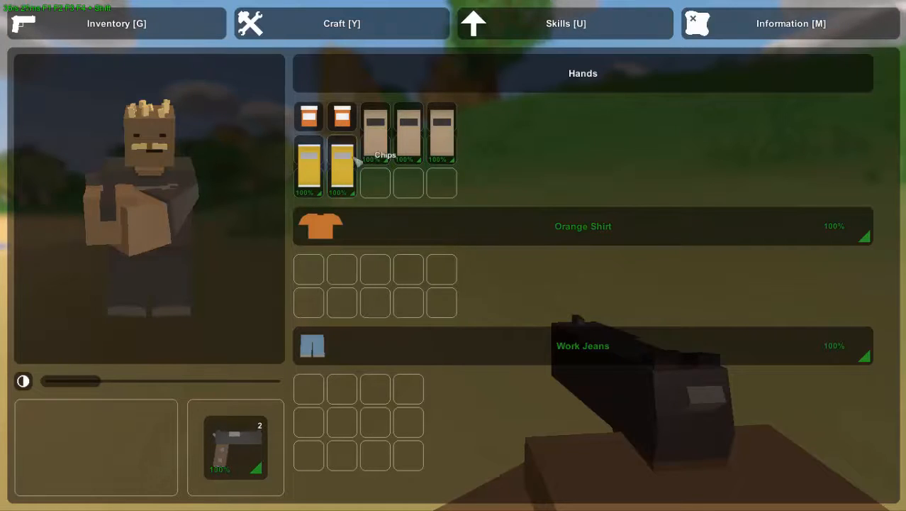
key(g)
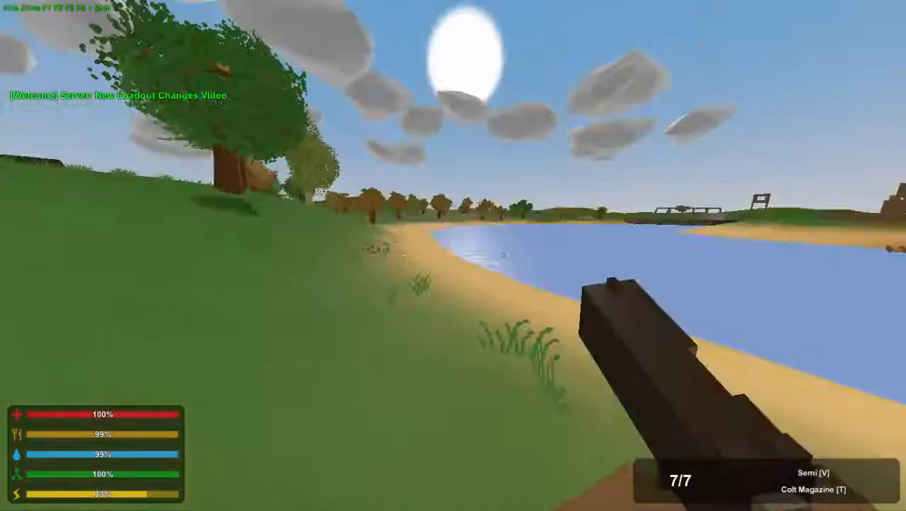
mouse_move(454, 256)
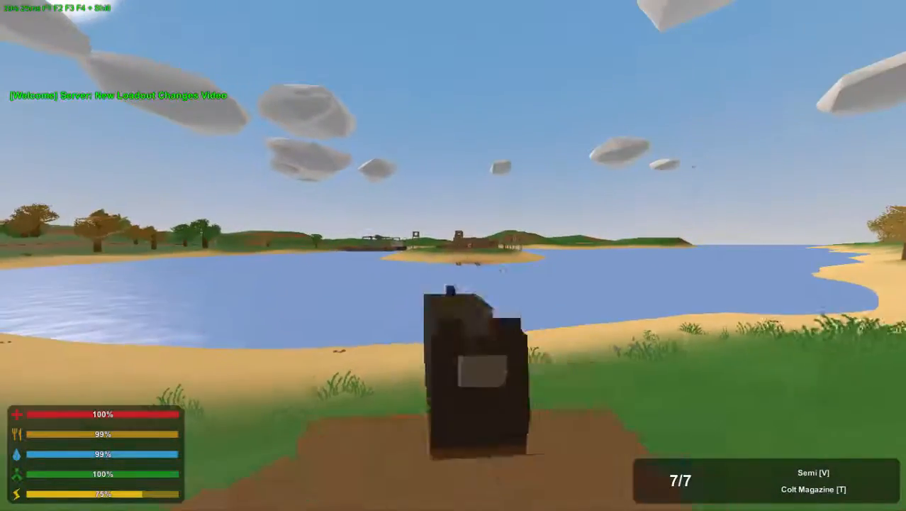
key(Escape)
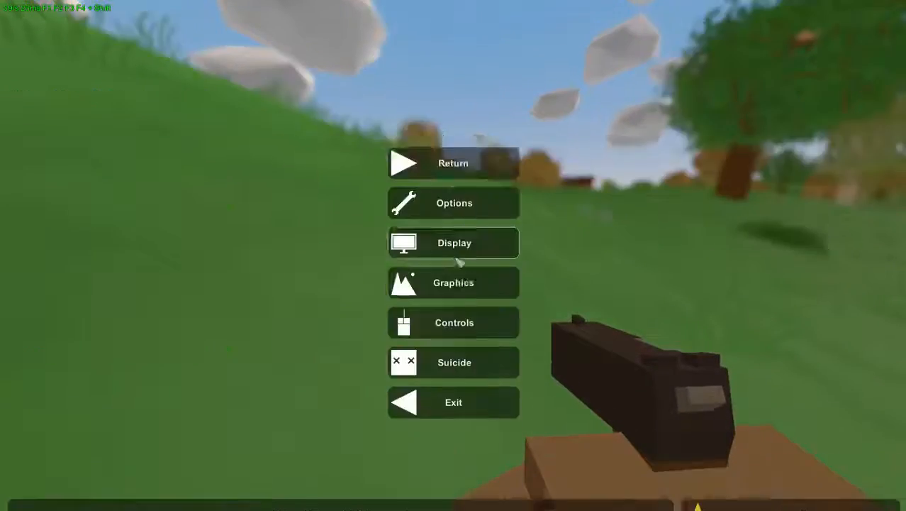
Step: Exit to the main menu and set the survivor's skillset to Spec Ops
click(454, 403)
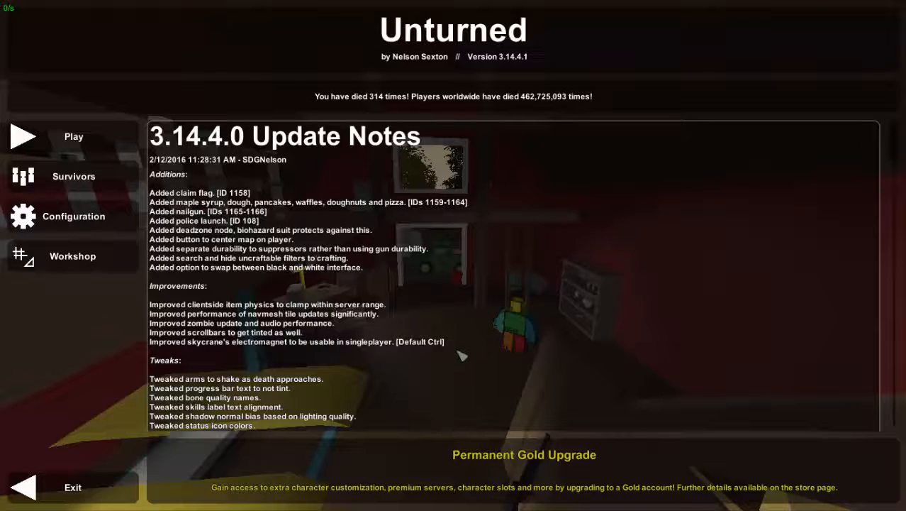
click(73, 176)
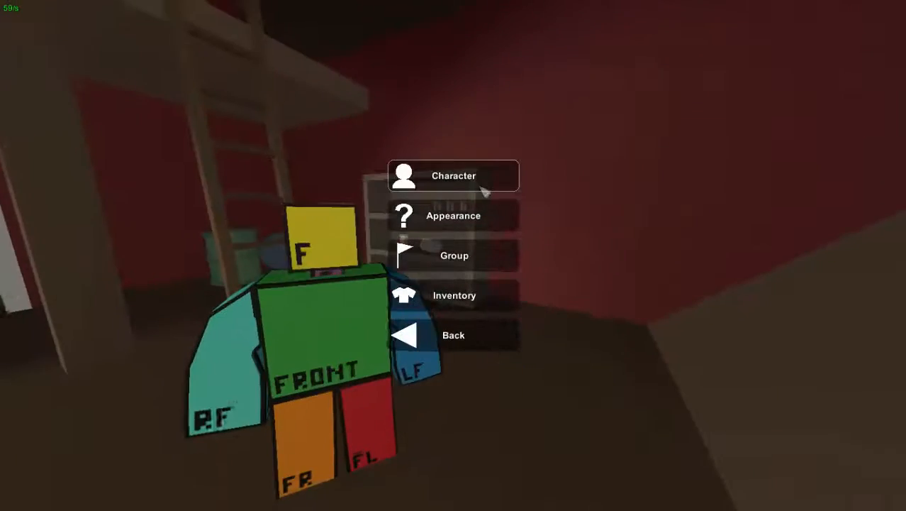
click(454, 176)
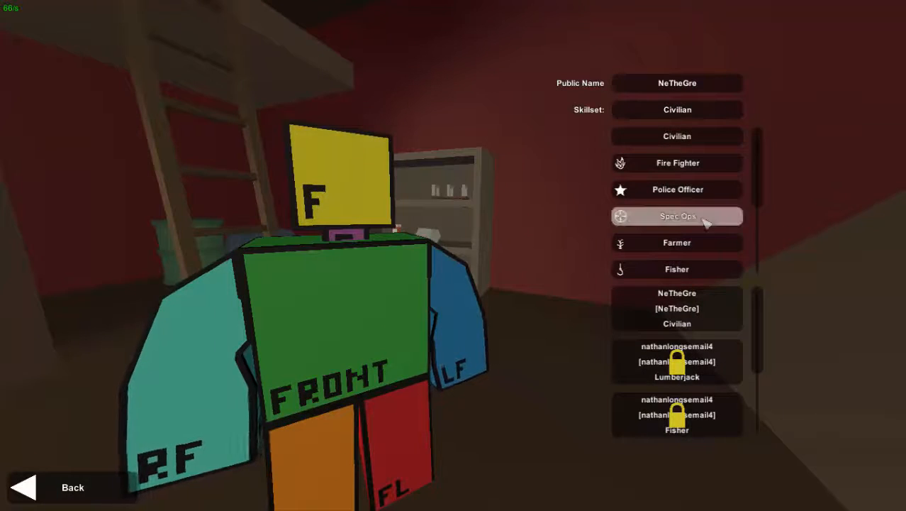
click(676, 216)
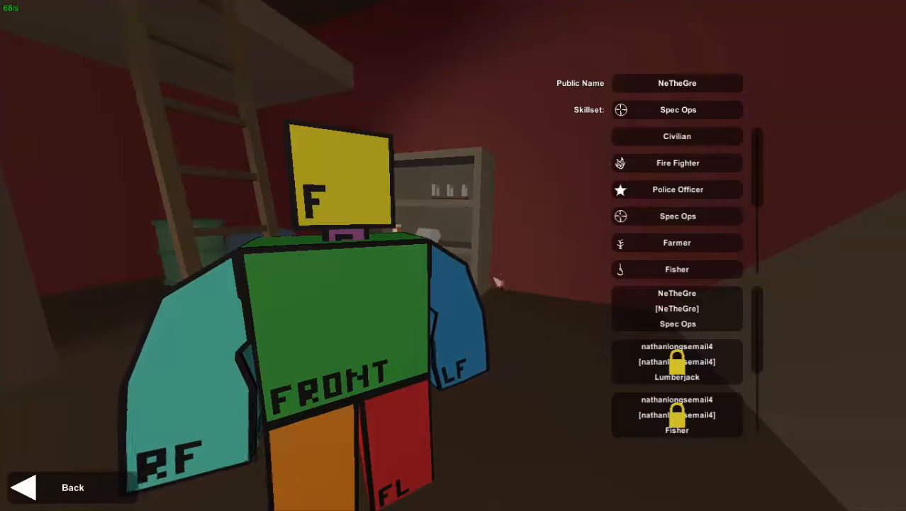
Step: Back out of character settings and reconnect to the local server
click(72, 486)
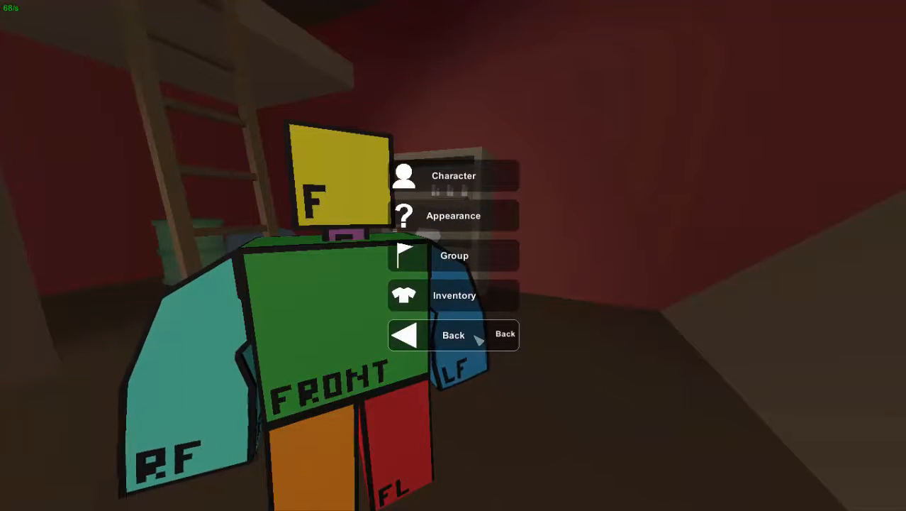
click(454, 335)
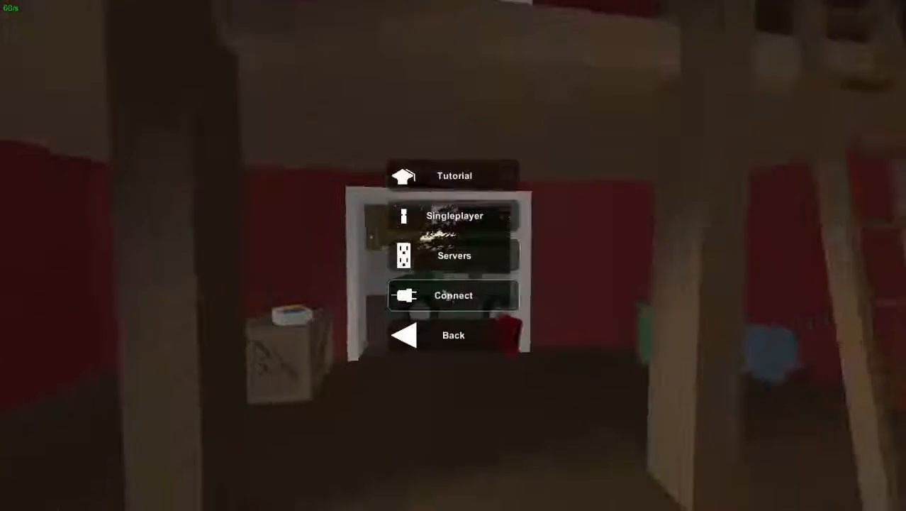
click(454, 216)
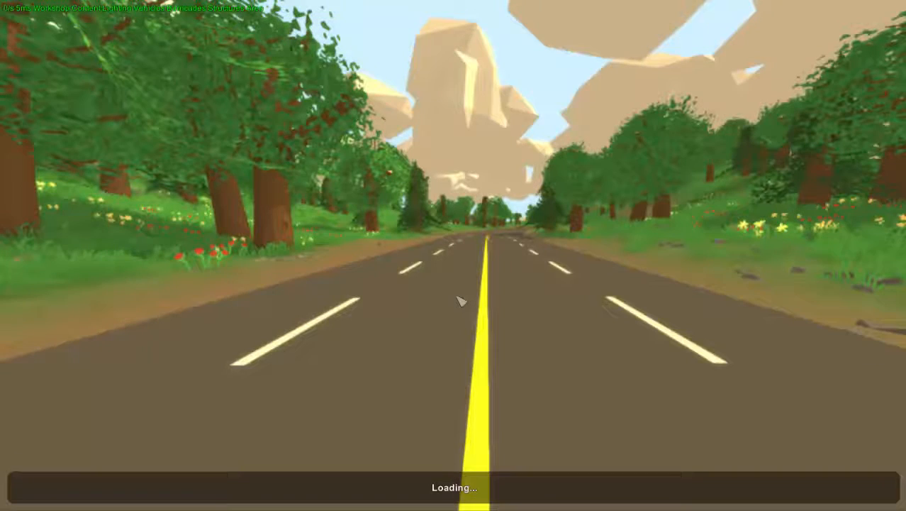
mouse_move(451, 297)
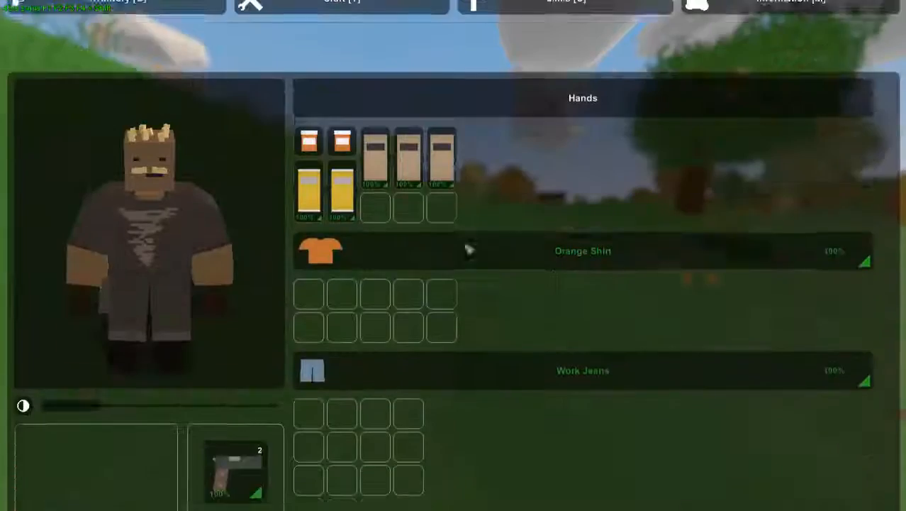
Step: Suicide from the pause menu and respawn to receive the Spec Ops loadout
key(Escape)
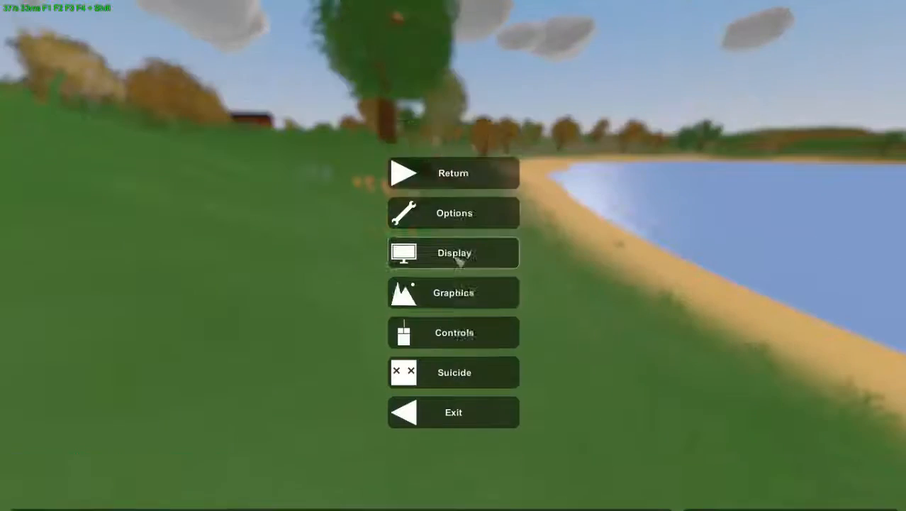
click(454, 371)
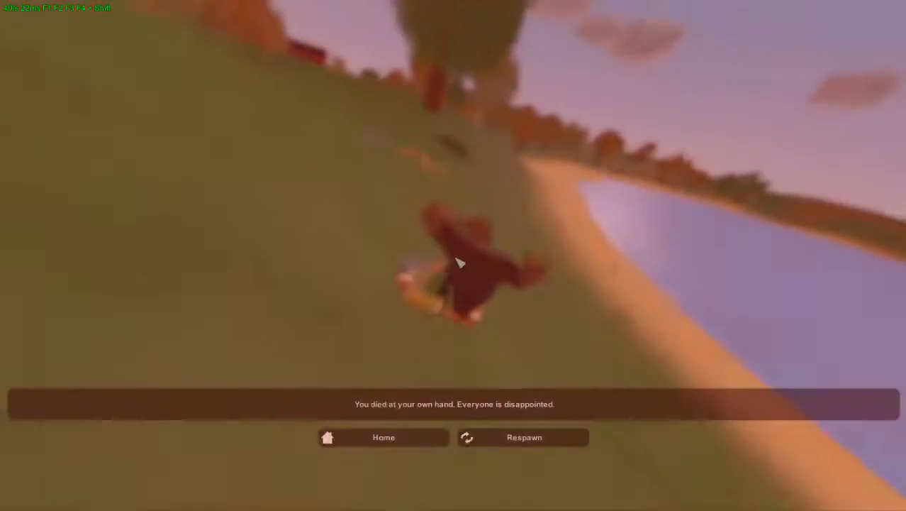
click(524, 437)
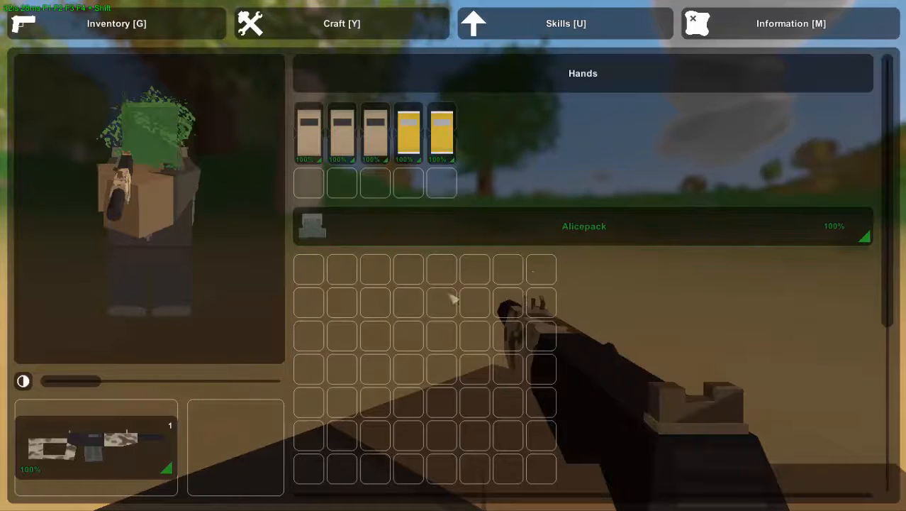
Step: Rotate the character preview to view the Alicepack and rifle, then back to front
drag(71, 381, 125, 381)
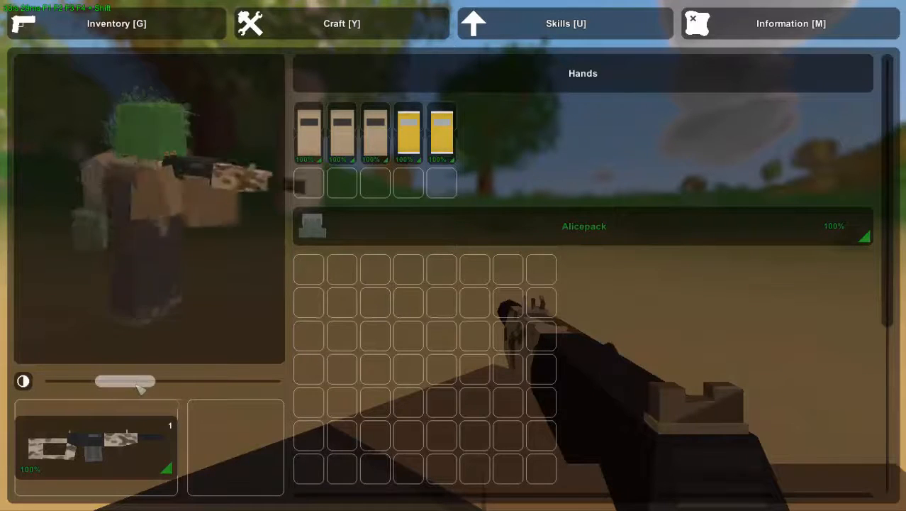
drag(125, 381, 76, 382)
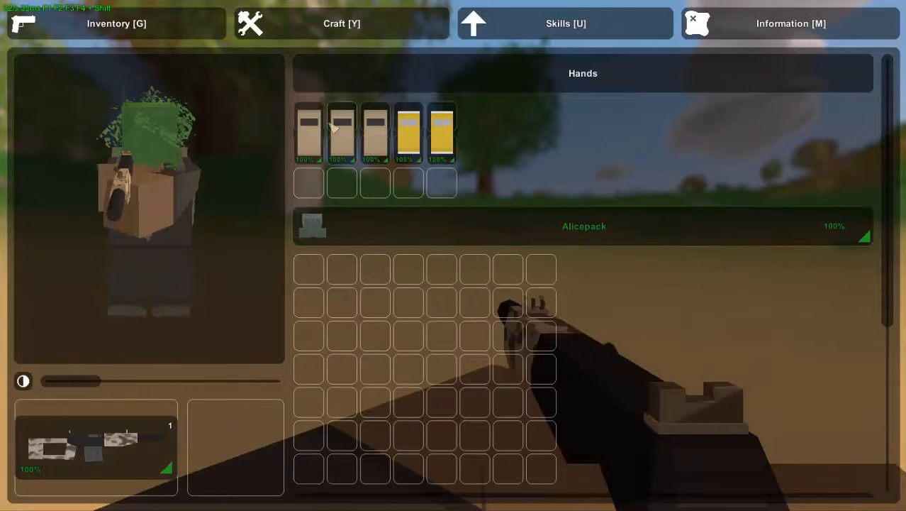
mouse_move(500, 163)
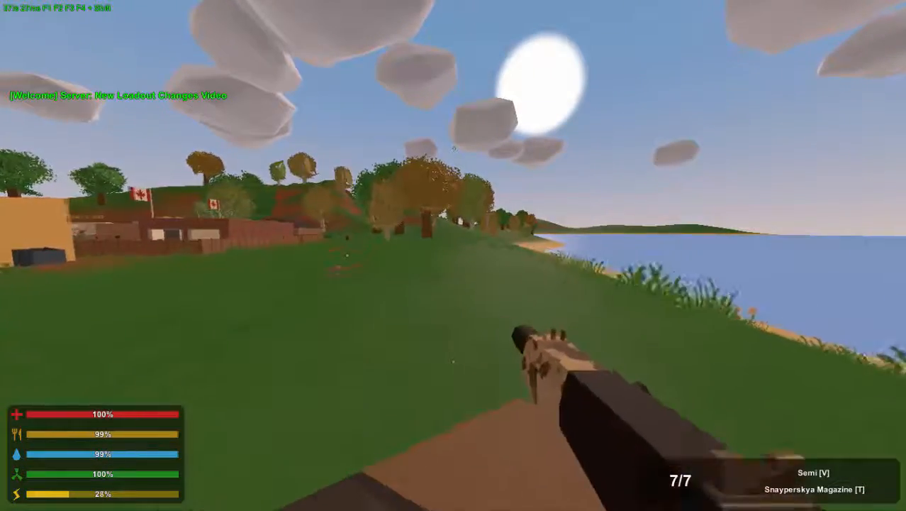
mouse_move(454, 256)
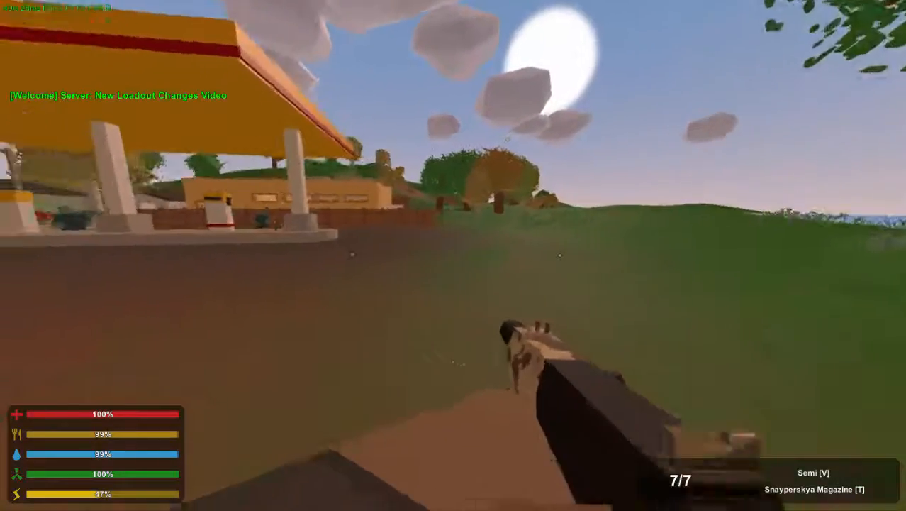
mouse_move(454, 255)
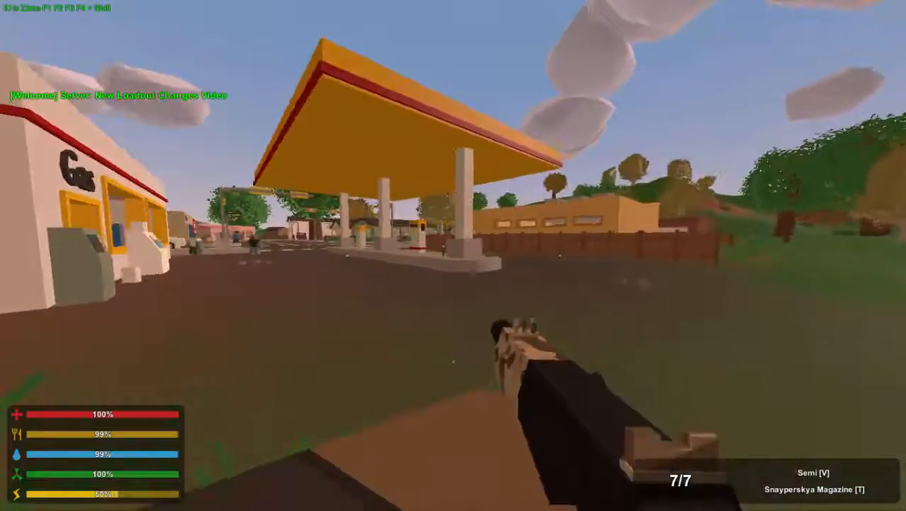
mouse_move(454, 255)
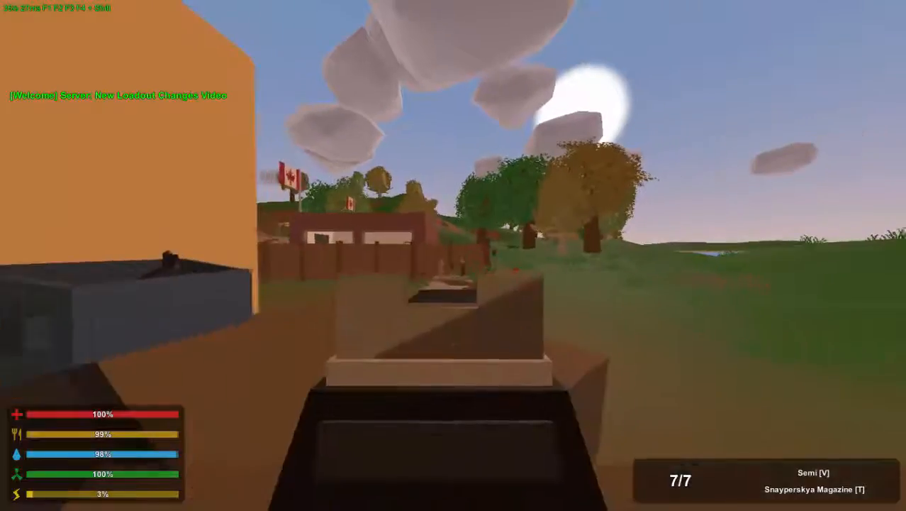
mouse_move(454, 256)
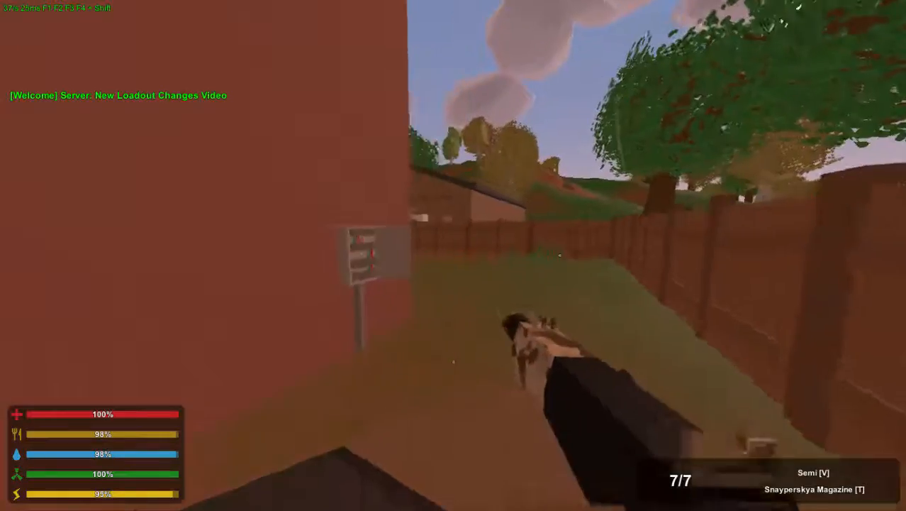
mouse_move(454, 255)
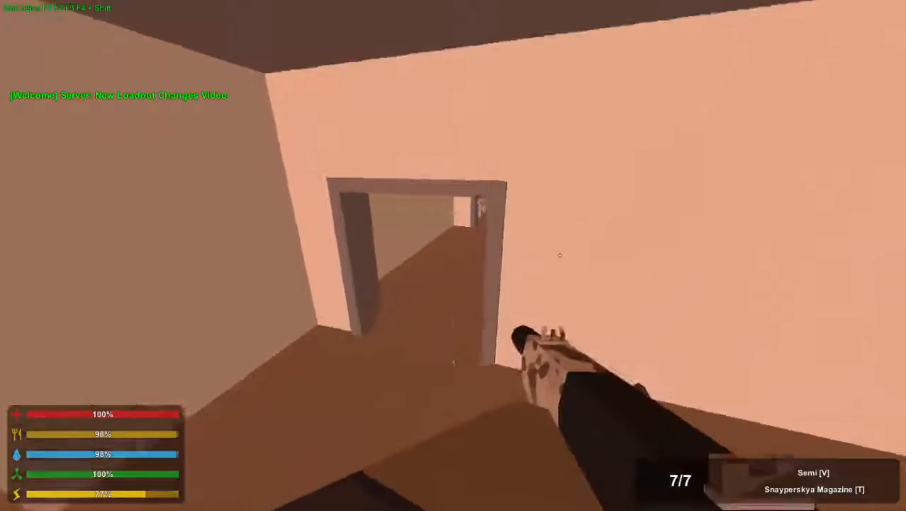
mouse_move(454, 256)
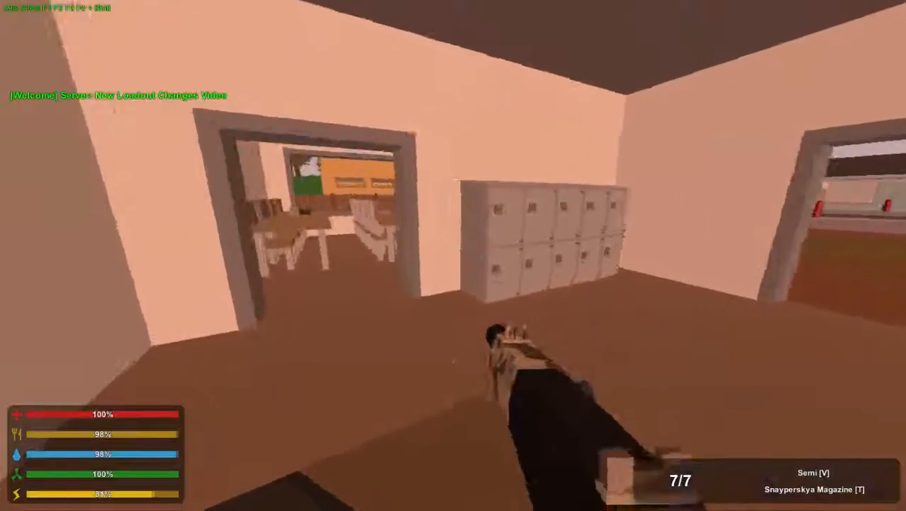
mouse_move(454, 256)
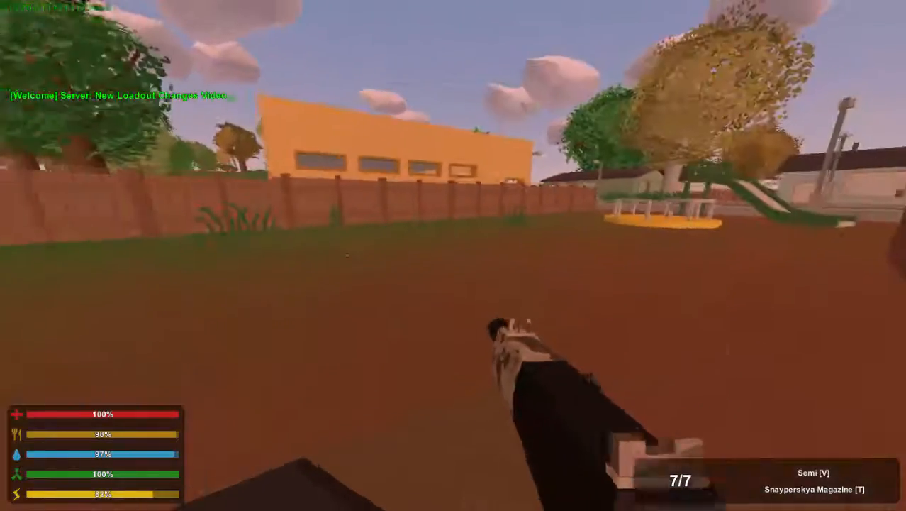
mouse_move(454, 255)
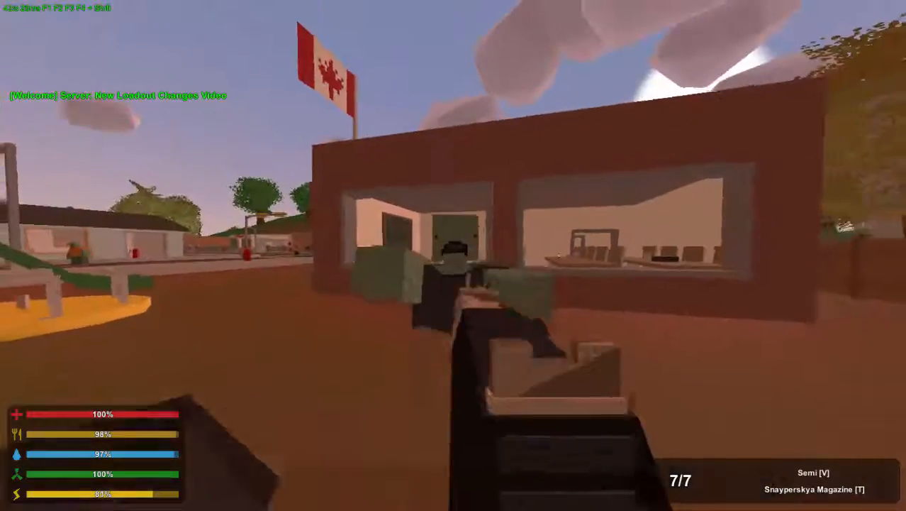
Step: Fire the Snayperskya rifle at the zombies ahead
click(454, 256)
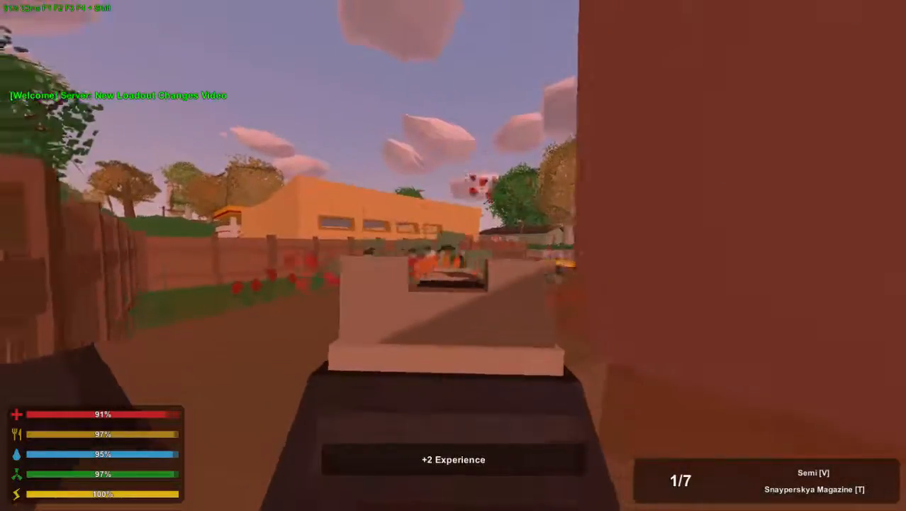
click(454, 255)
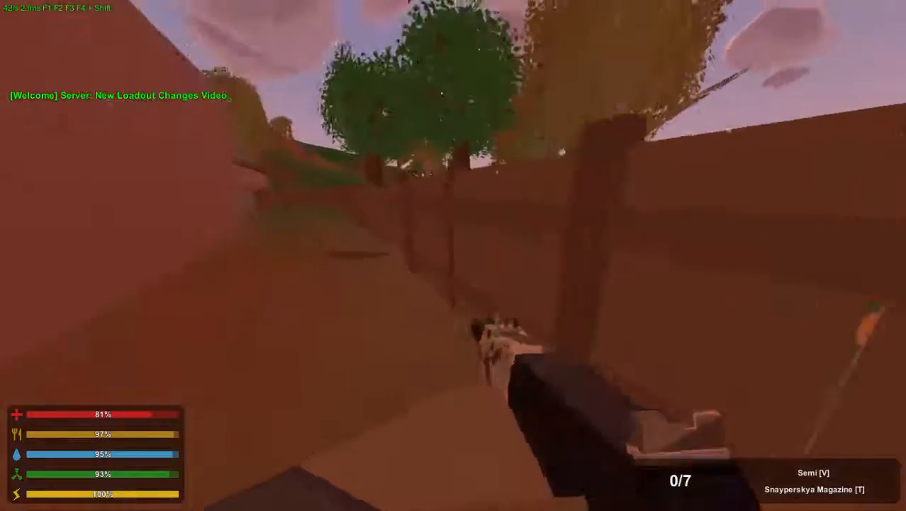
mouse_move(454, 256)
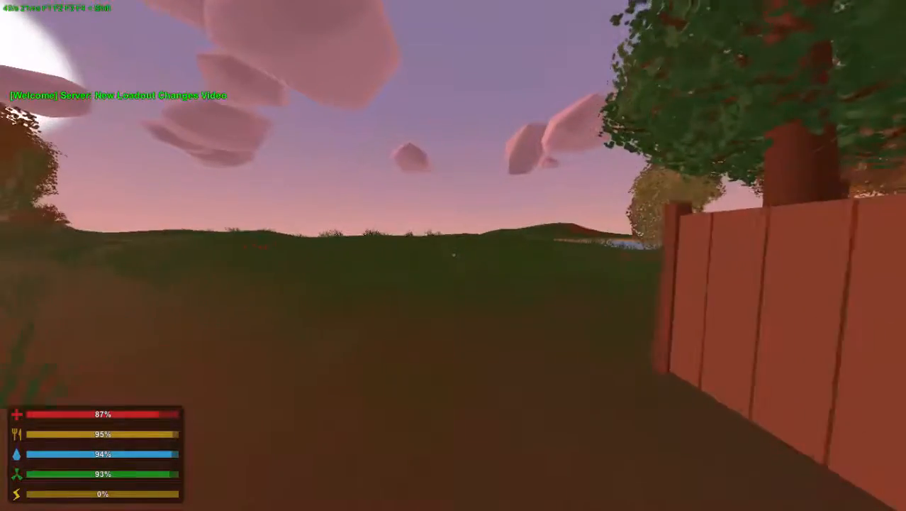
mouse_move(454, 256)
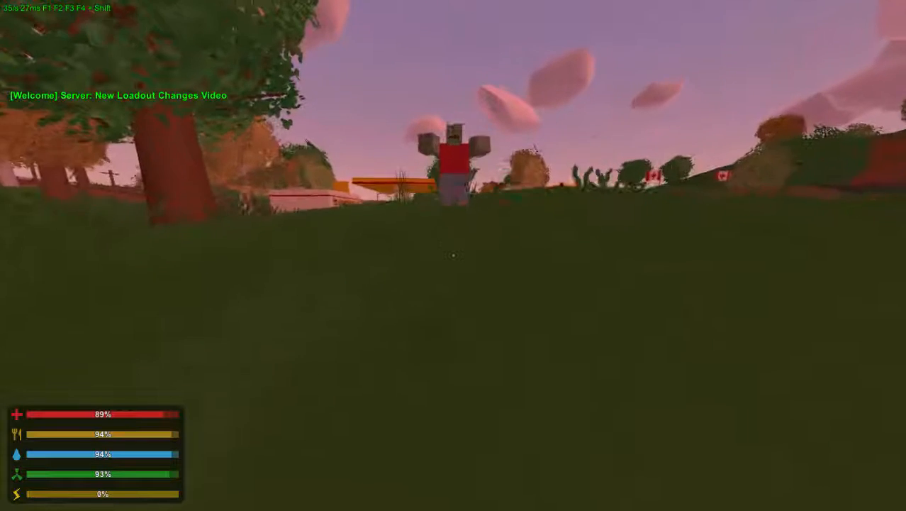
key(m)
text(@)
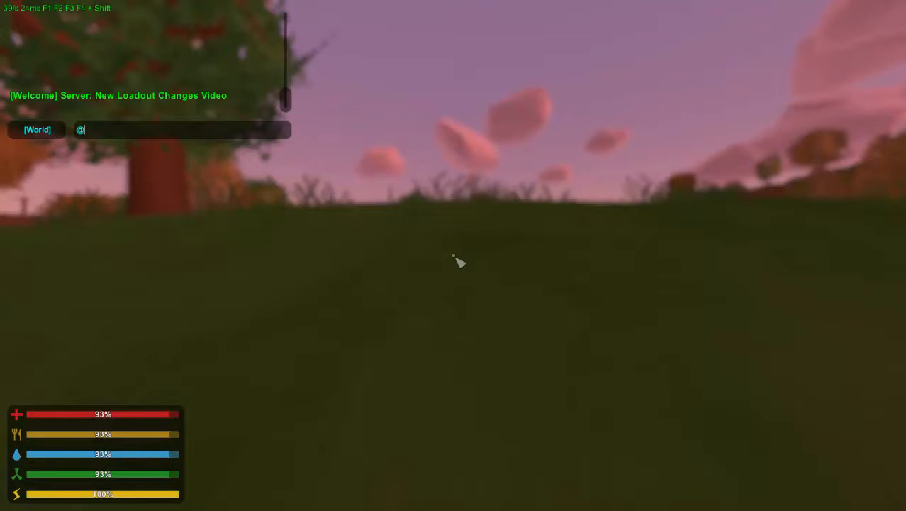
text(loadout)
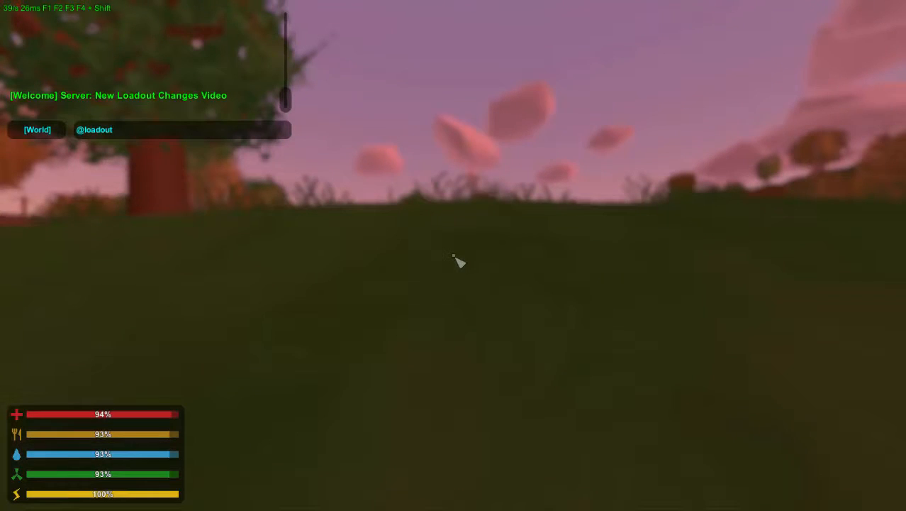
text(2)
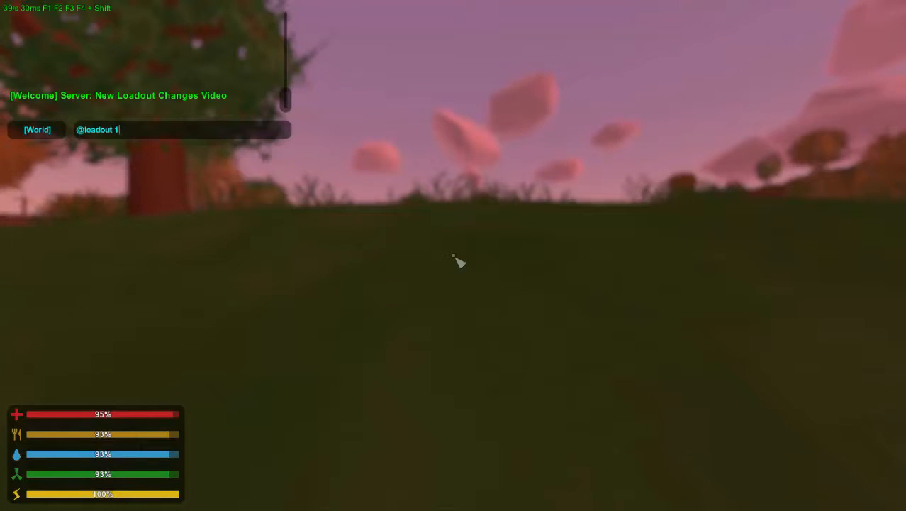
text(/)
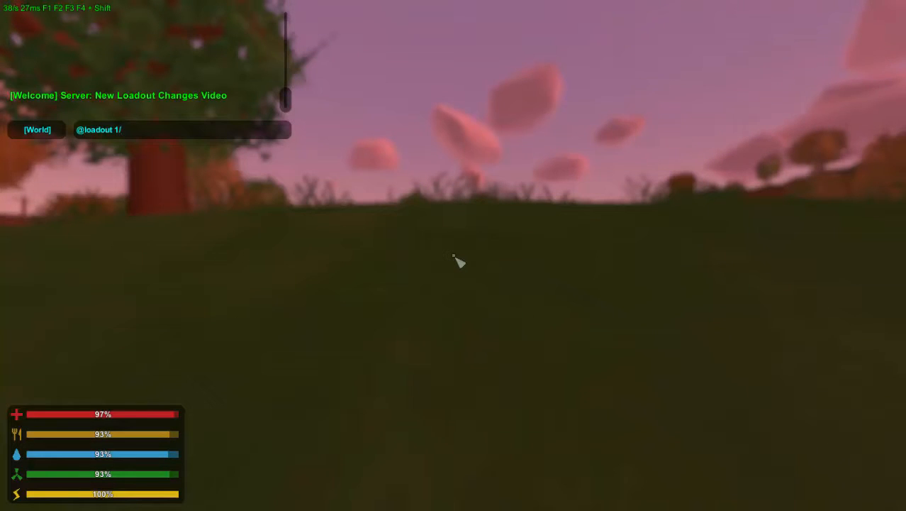
text(81/)
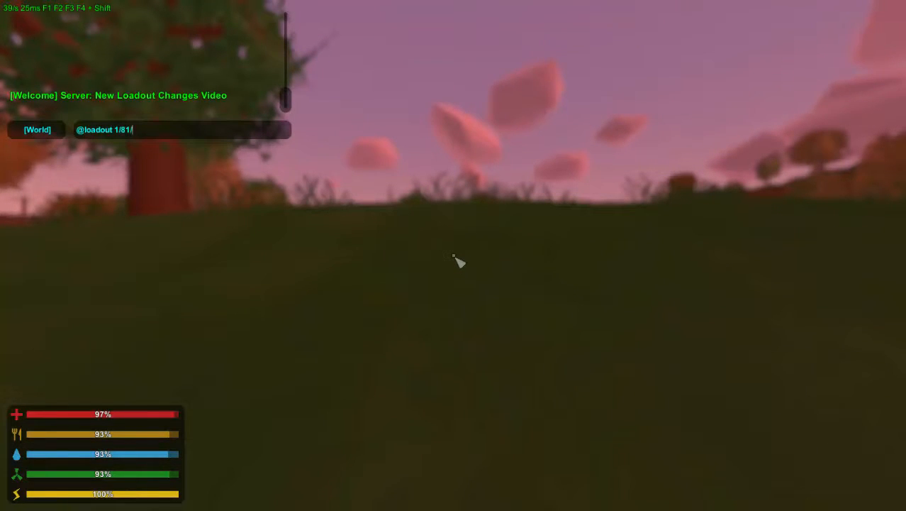
text(81/81/8)
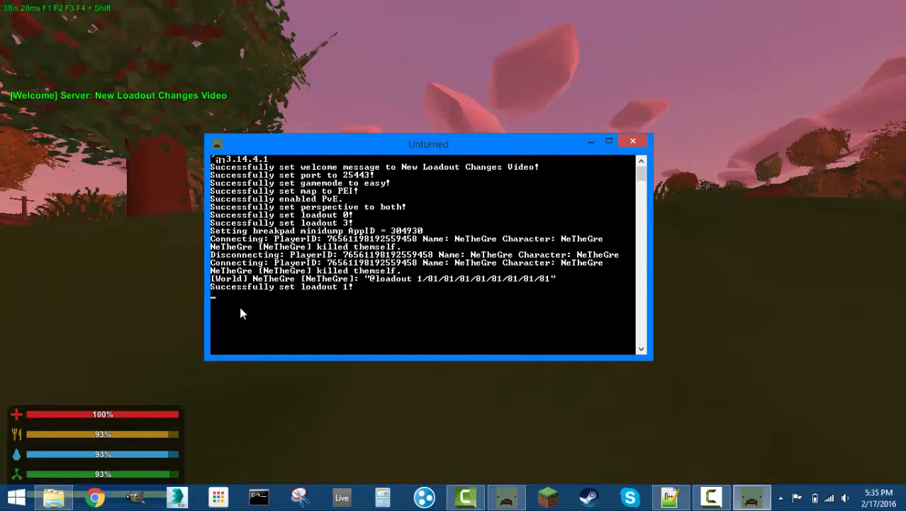
mouse_move(224, 298)
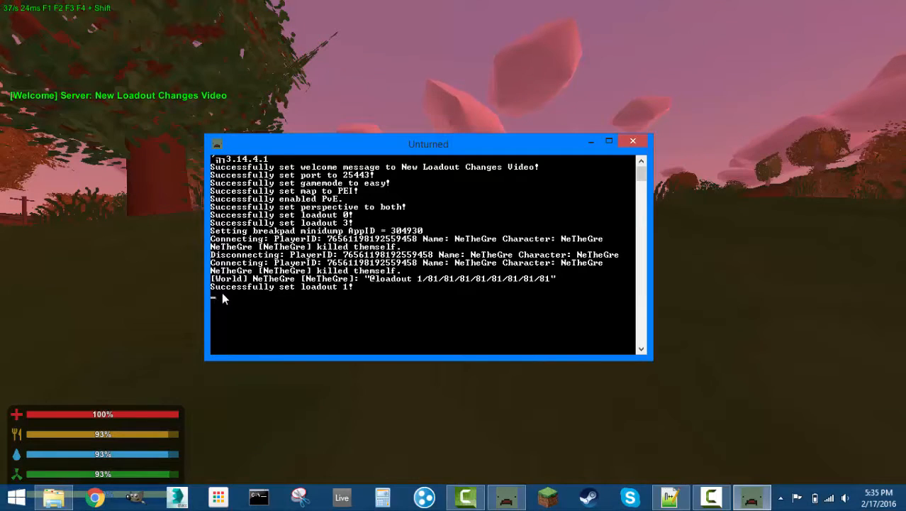
mouse_move(355, 293)
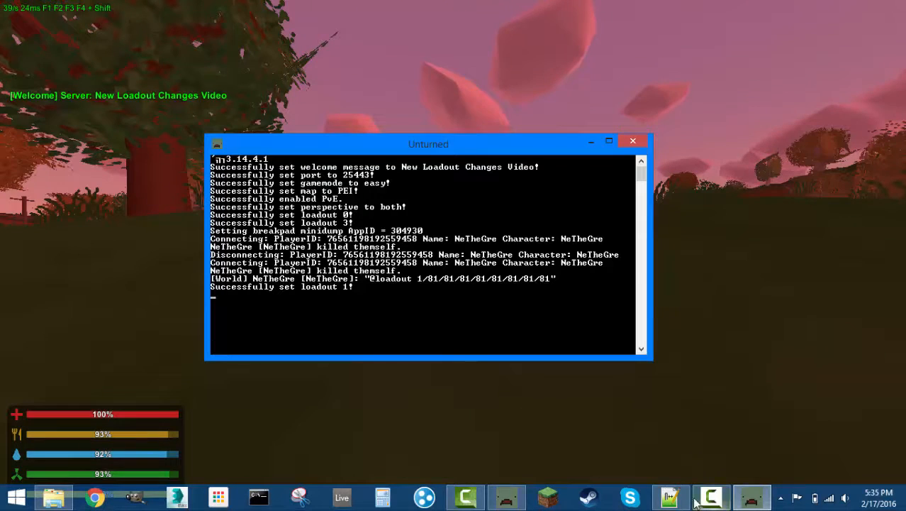
mouse_move(669, 497)
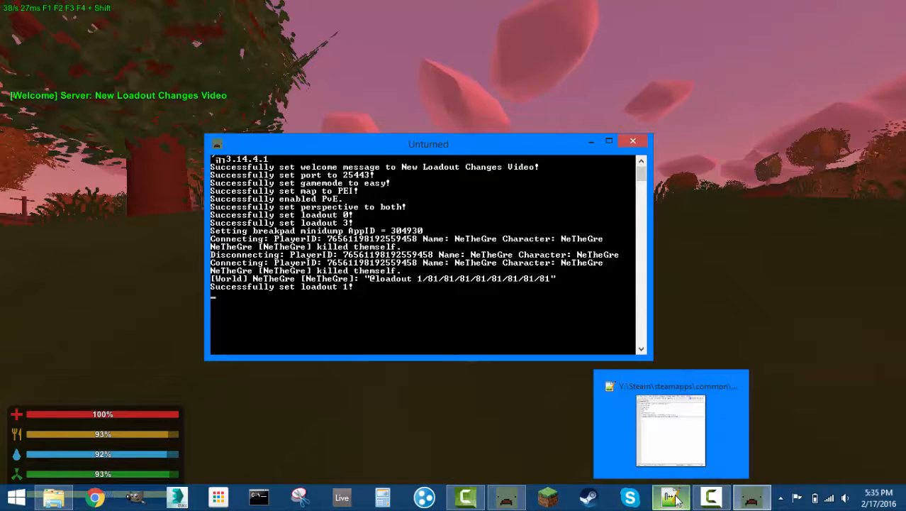
Step: Preview the Commands.dat window, then leave the server and exit Unturned
click(669, 431)
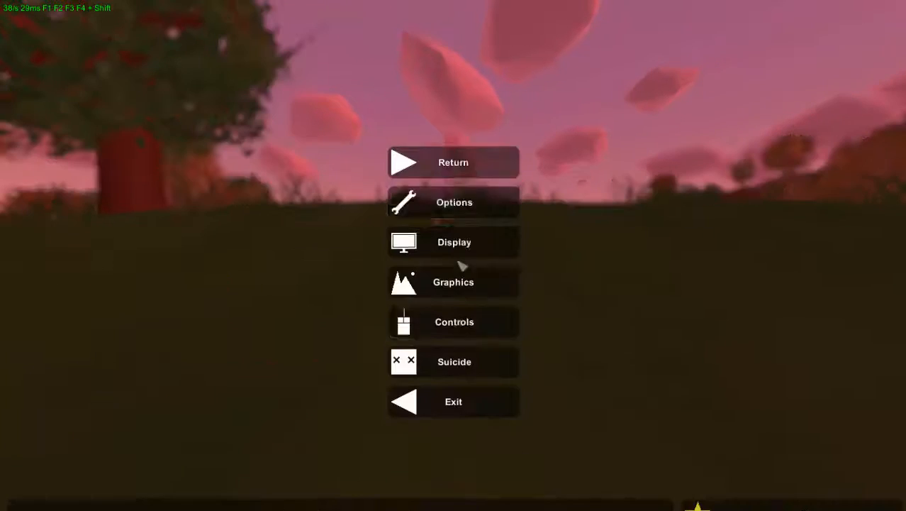
click(454, 402)
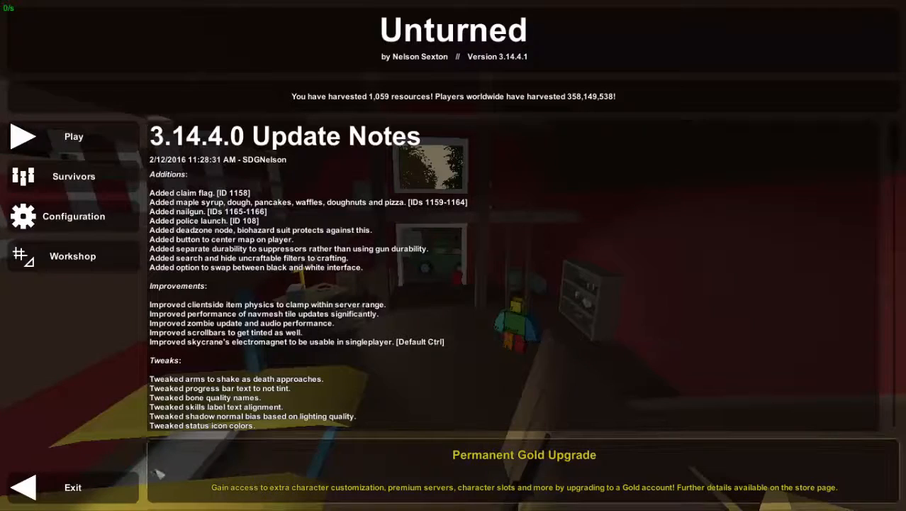
key(Escape)
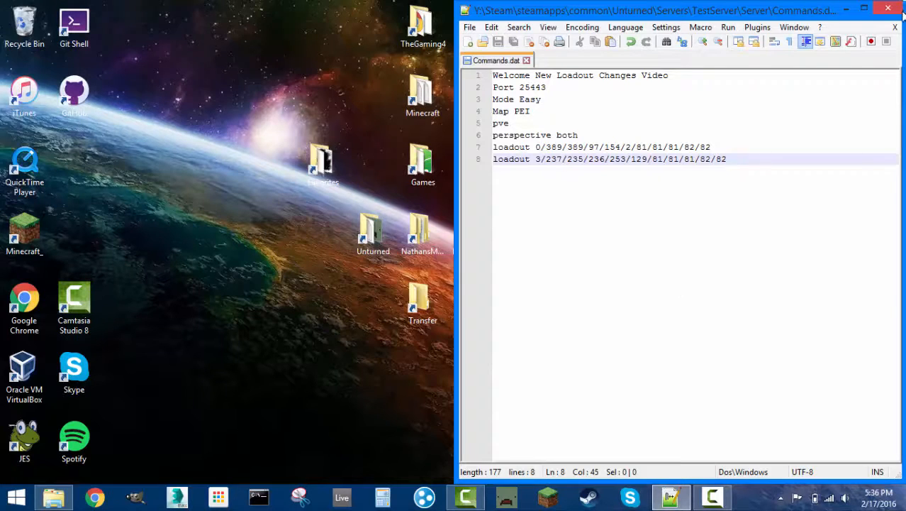
mouse_move(544, 369)
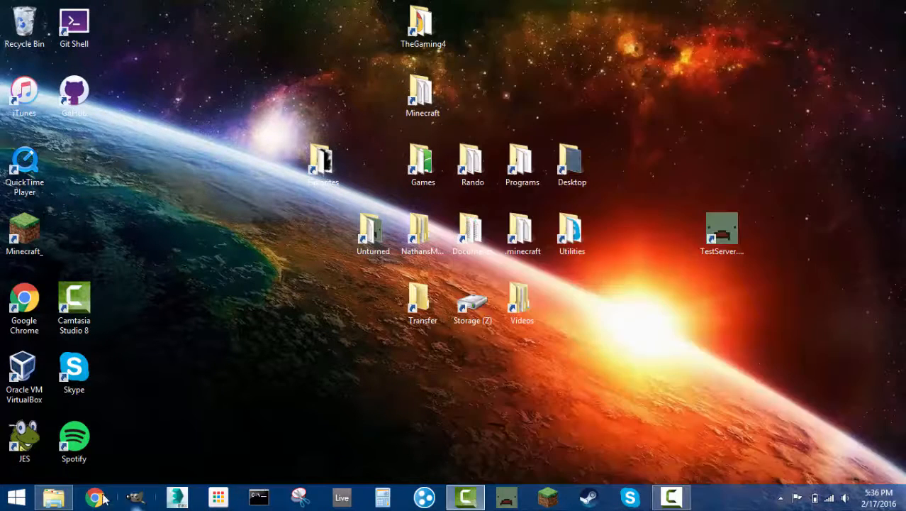
Step: Switch to Chrome showing the Unturned Bunker Wiki item ID list
click(94, 497)
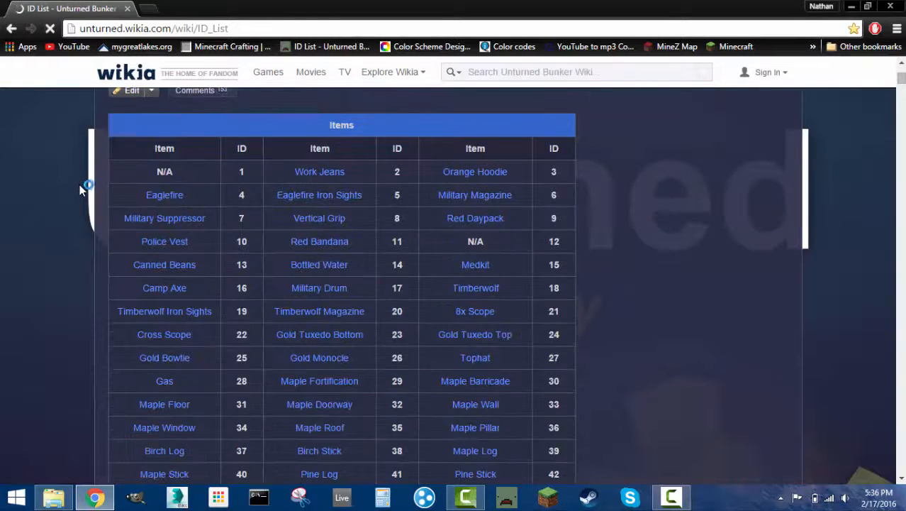
scroll(up, 3)
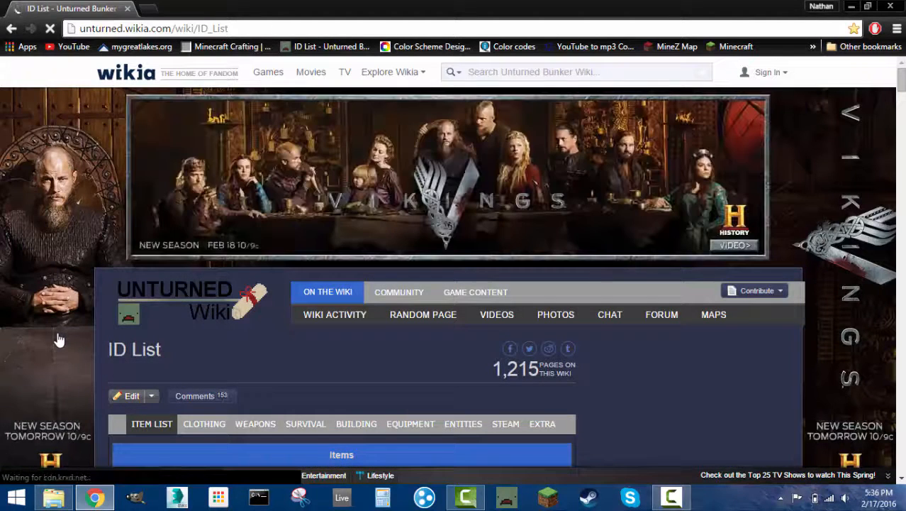
scroll(down, 3)
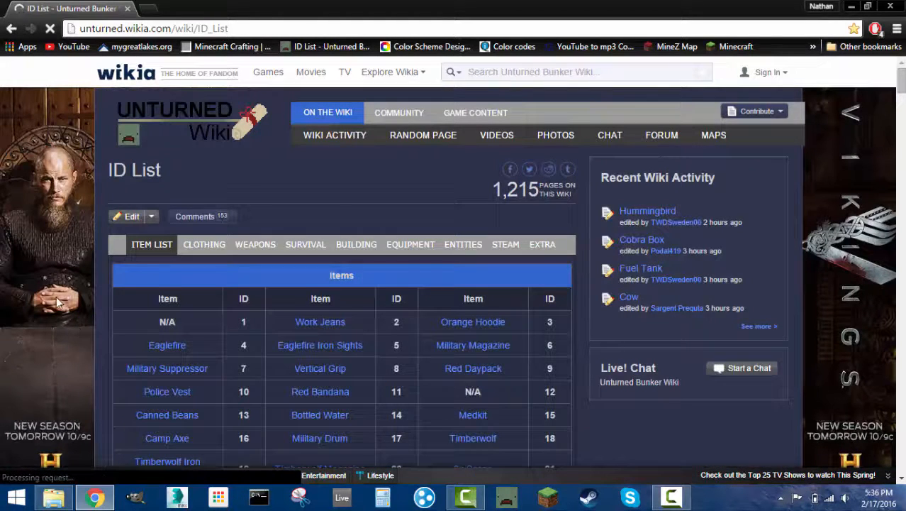
scroll(down, 3)
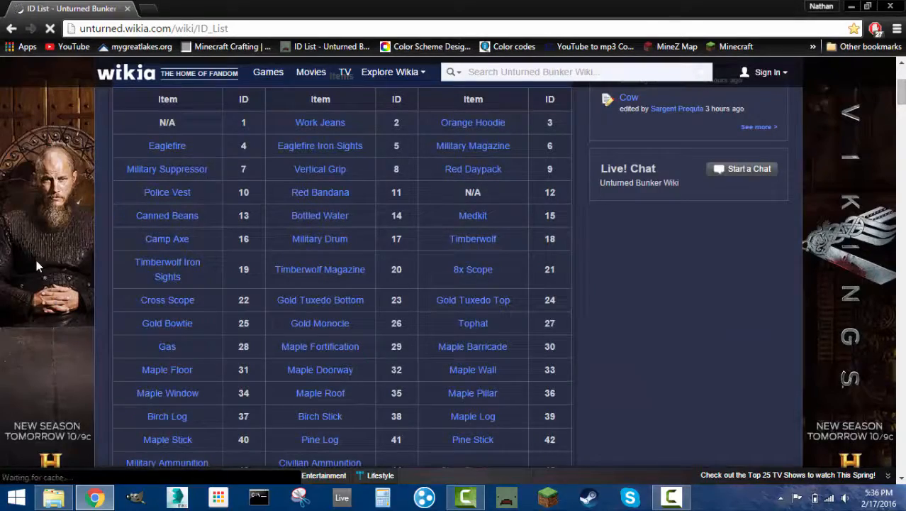